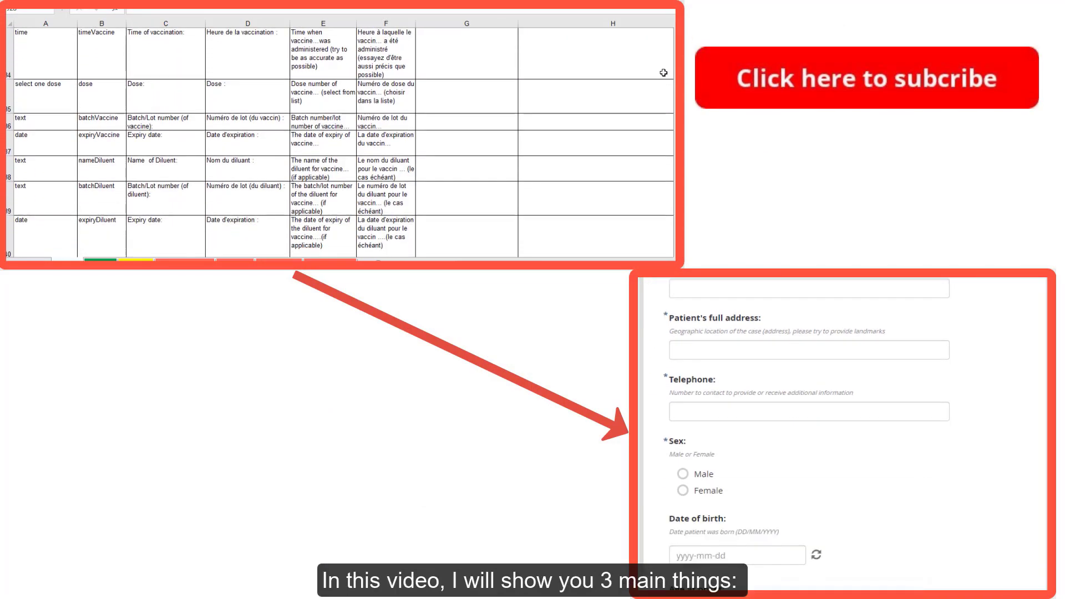
Review the blank forms available to fill before returning to KoBoToolbox
{"action": "scroll", "scroll_direction": "down", "scroll_amount": 3}
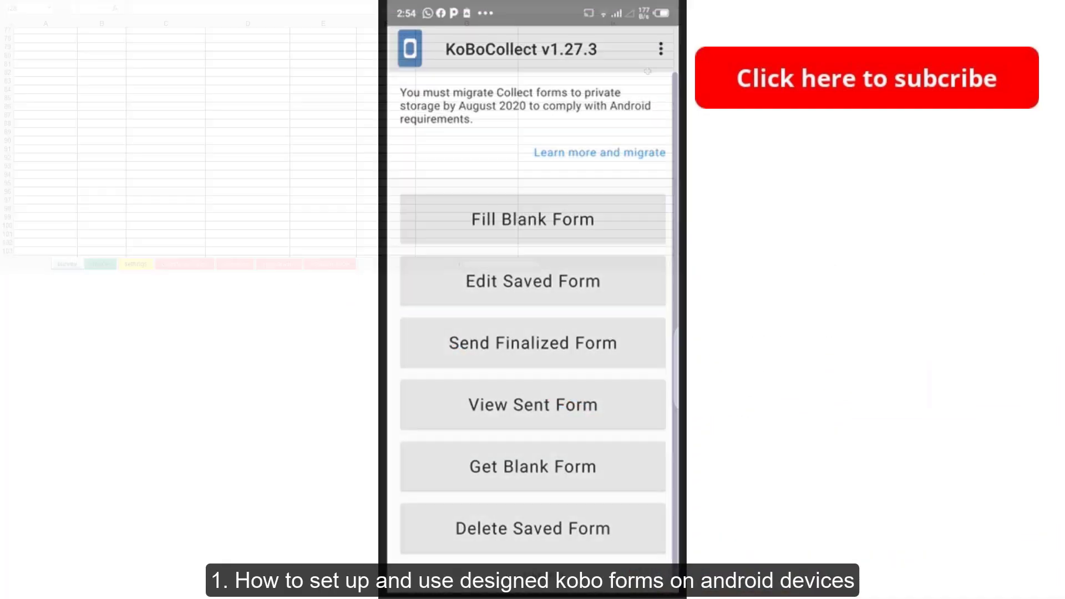
{"action": "left_click", "coordinate": [533, 219]}
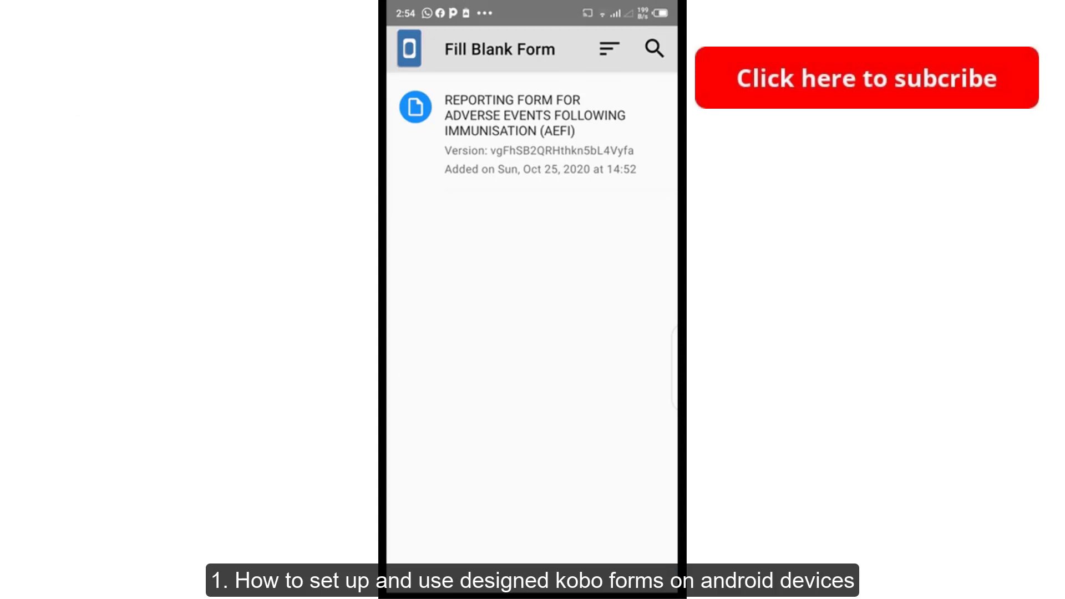
{"action": "left_click", "coordinate": [531, 115]}
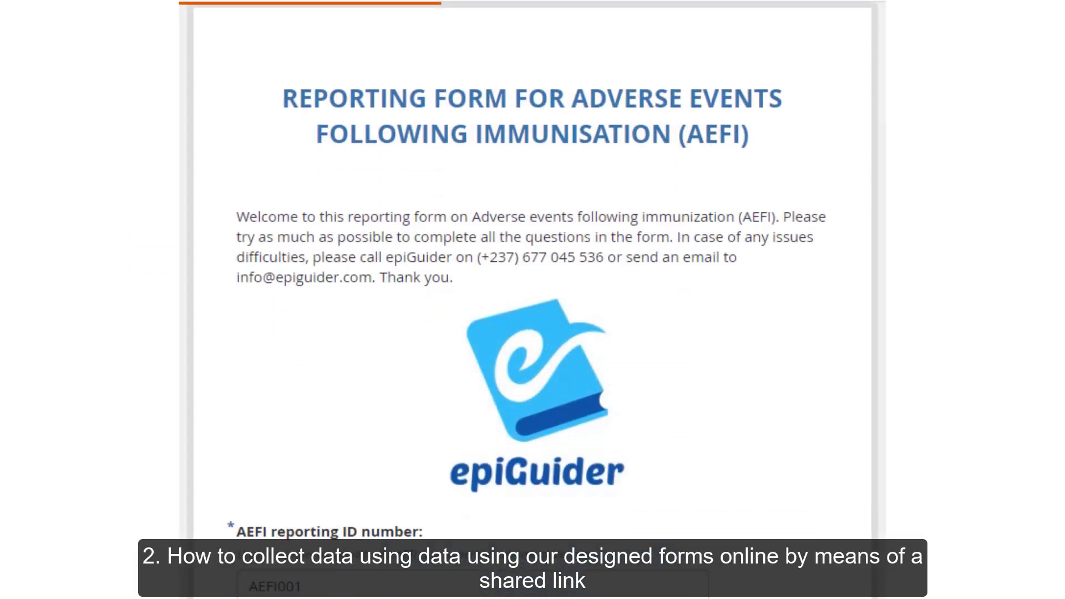
{"action": "scroll", "scroll_direction": "down", "scroll_amount": 3}
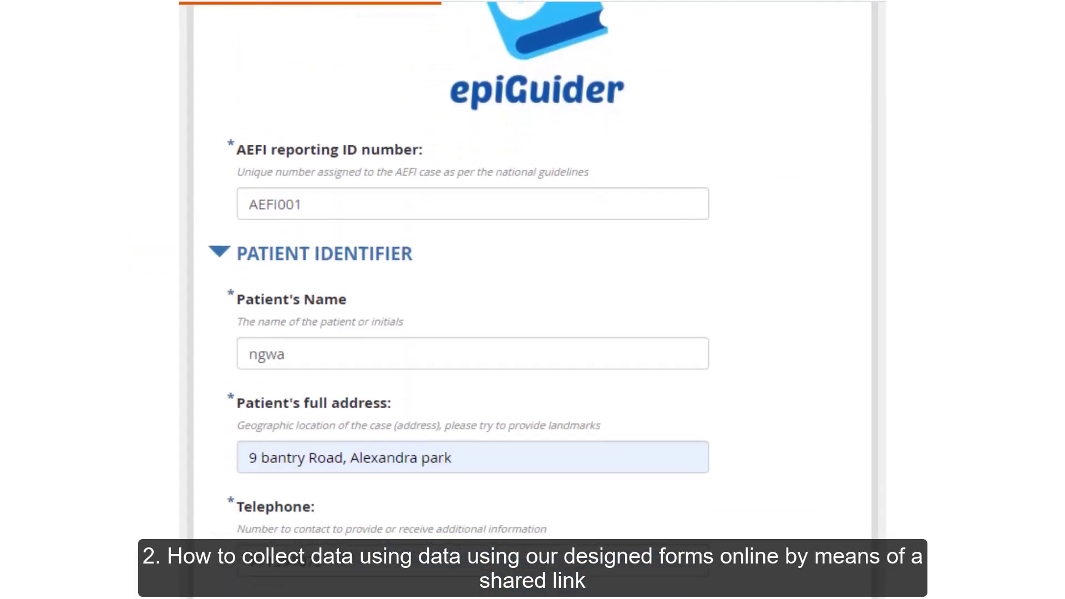
{"action": "scroll", "scroll_direction": "down", "scroll_amount": 3}
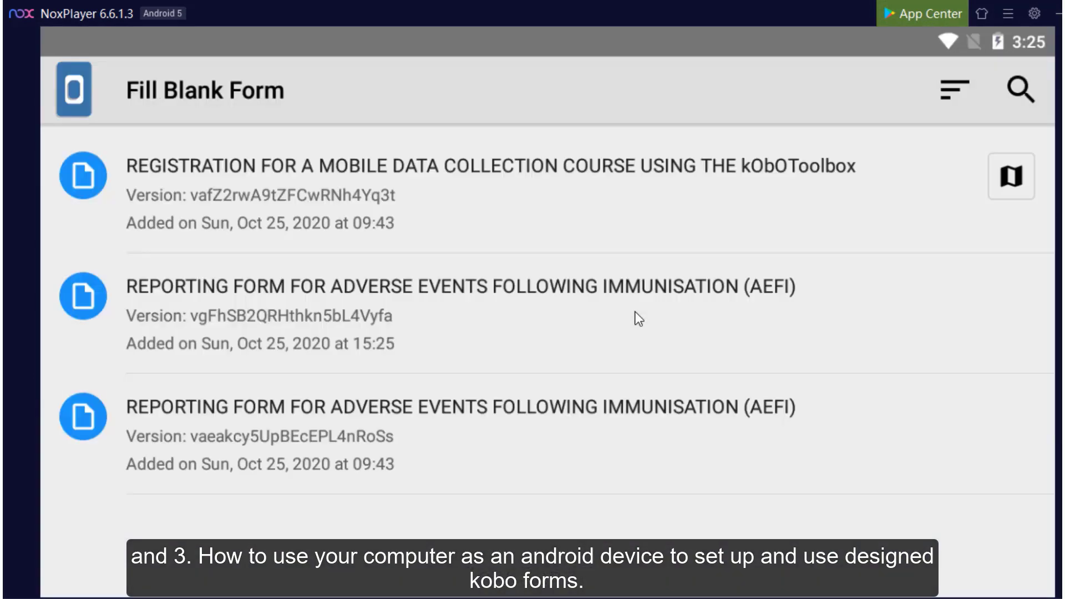
{"action": "mouse_move", "coordinate": [608, 323]}
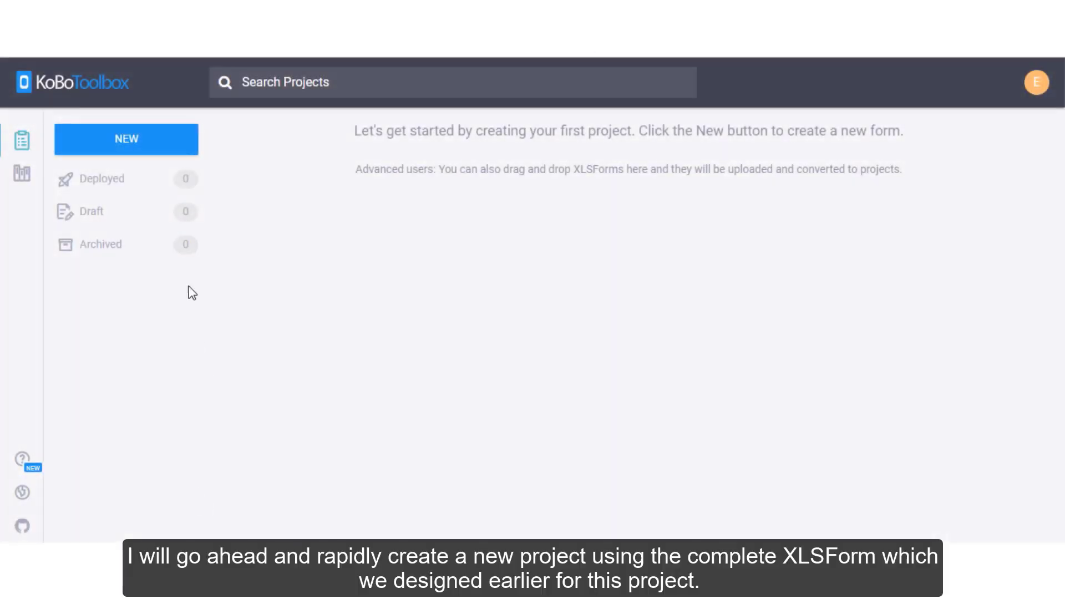
Create a new project from the uploaded epiGuiderHelpFile5 XLSForm as a 58-question AEFI draft
{"action": "left_click", "coordinate": [125, 140]}
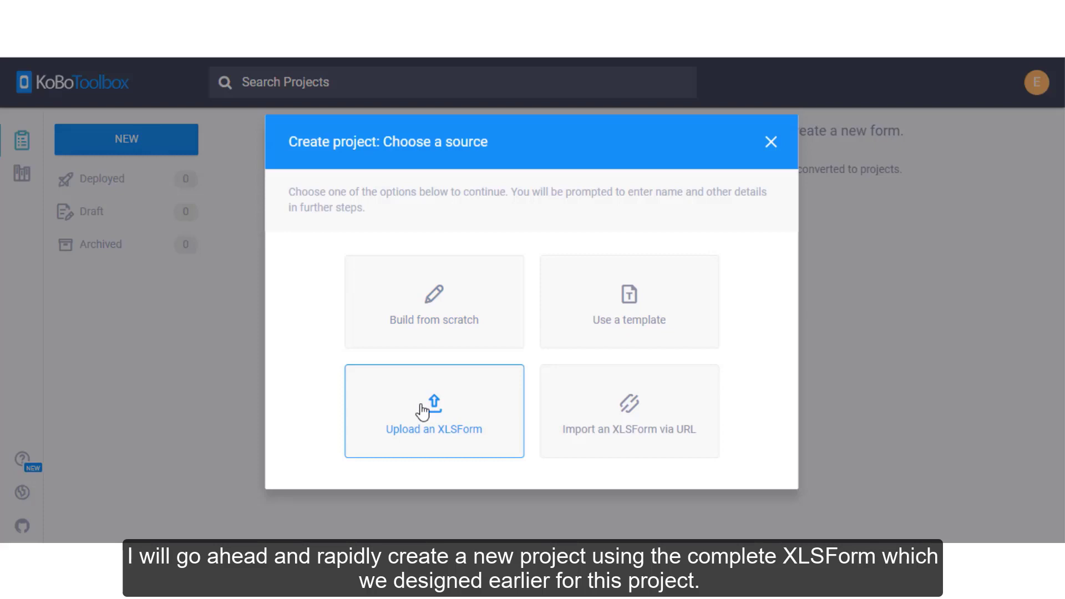
{"action": "left_click", "coordinate": [434, 410]}
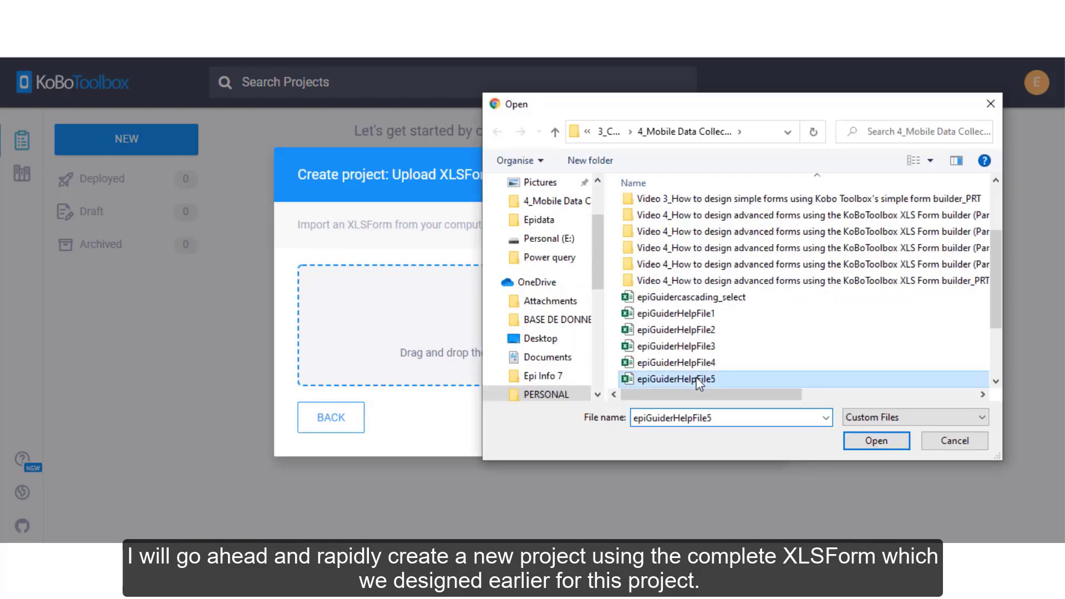
{"action": "left_click", "coordinate": [877, 440]}
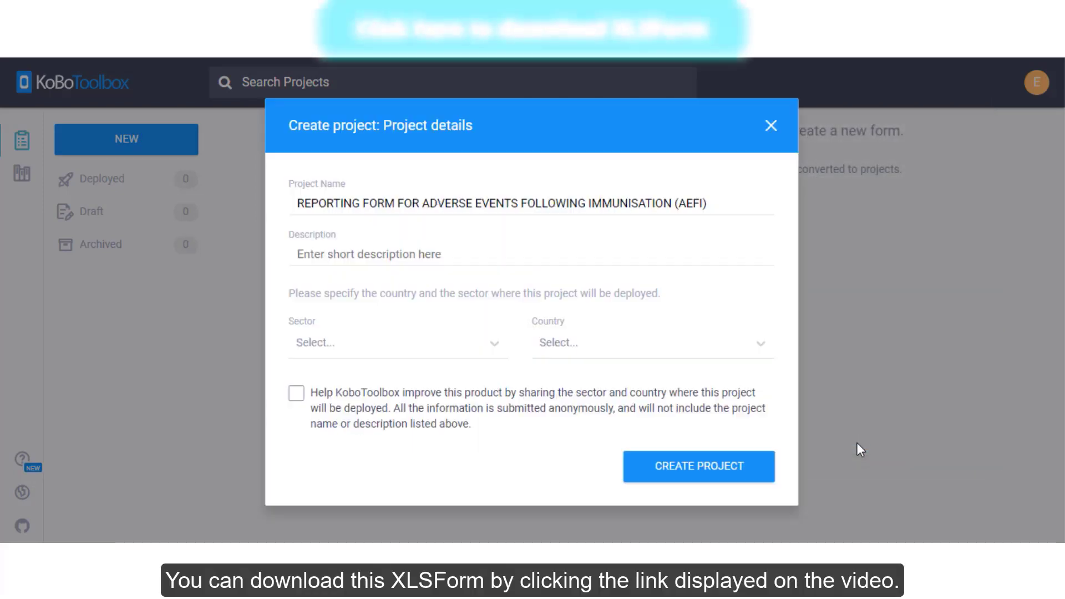
{"action": "left_click", "coordinate": [698, 467]}
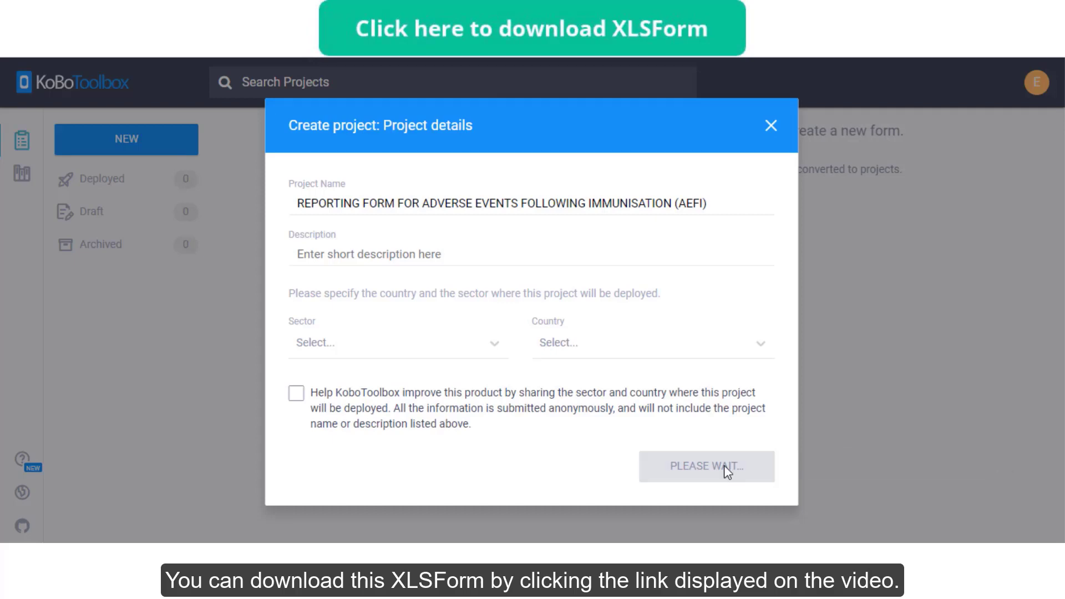
{"action": "left_click", "coordinate": [705, 467]}
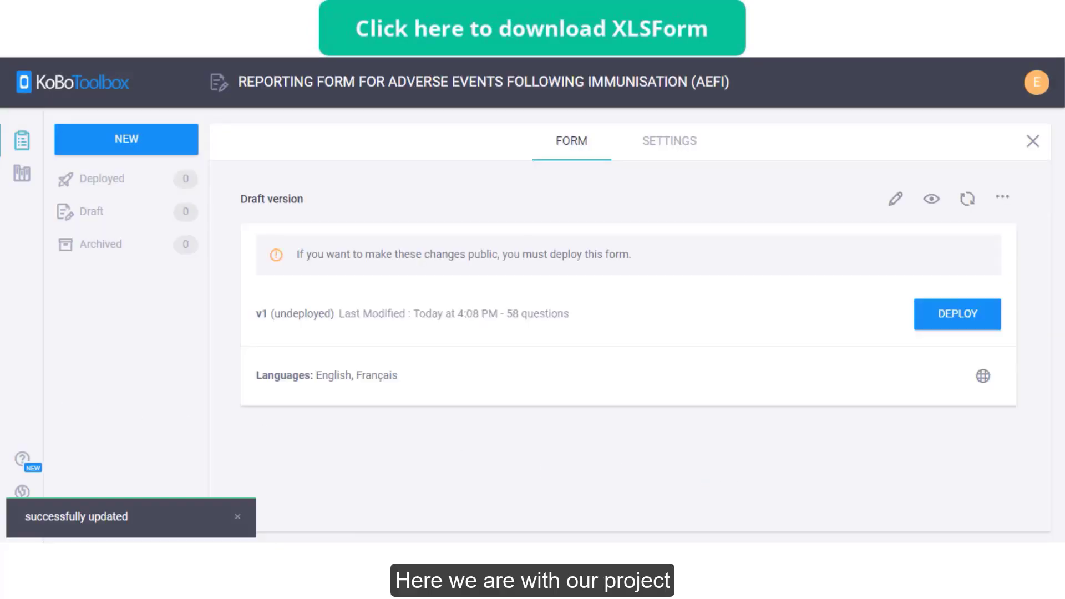
{"action": "mouse_move", "coordinate": [22, 140]}
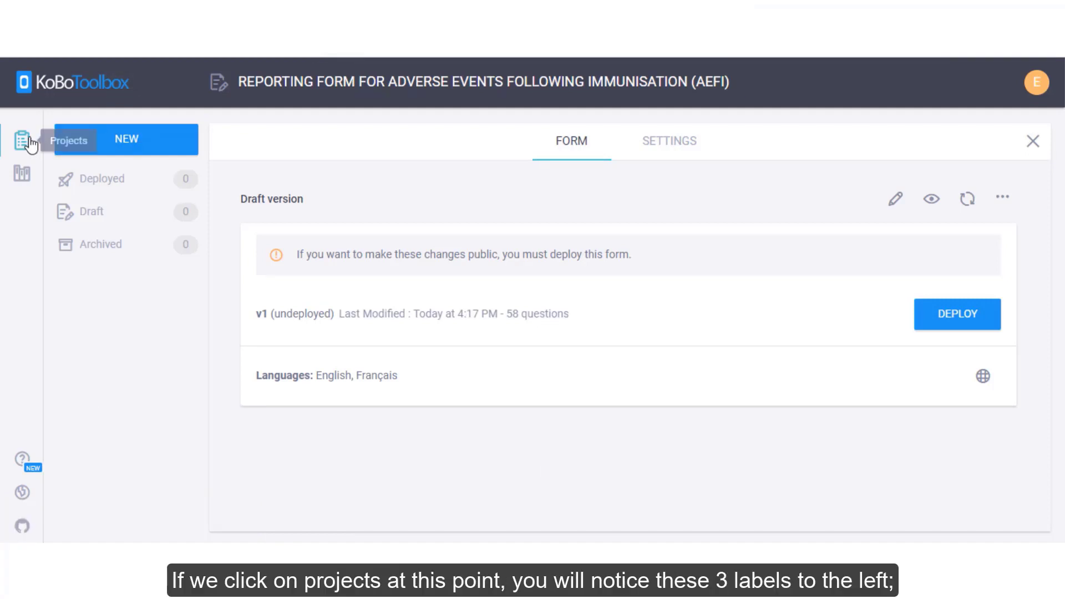
Return to the projects list and show the Draft folder with the AEFI form
{"action": "left_click", "coordinate": [22, 139]}
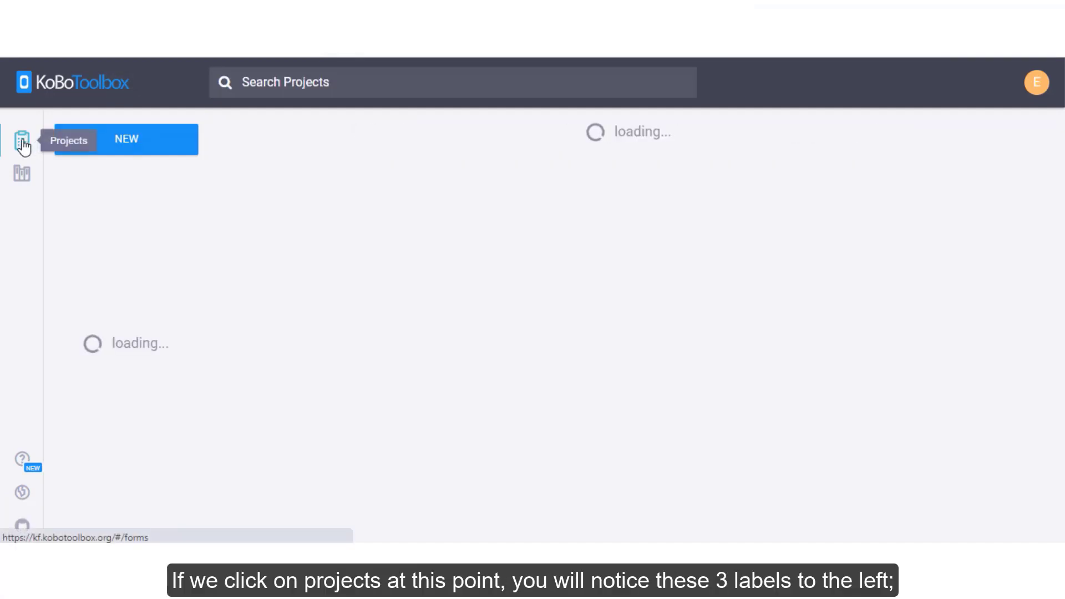
{"action": "left_click", "coordinate": [23, 140]}
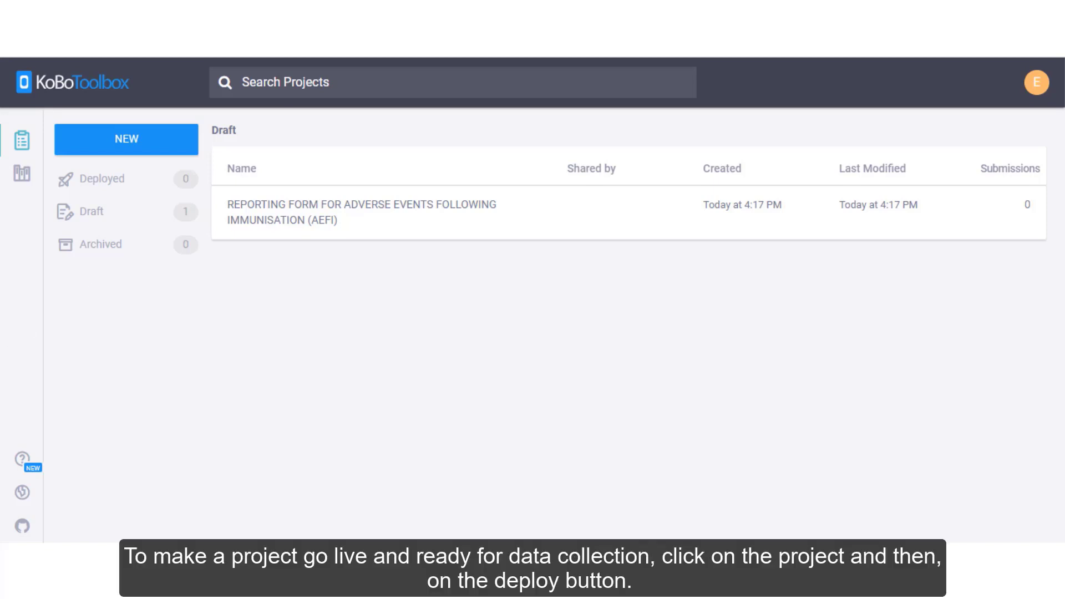
Deploy the AEFI reporting form project as version v1
{"action": "left_click", "coordinate": [362, 212]}
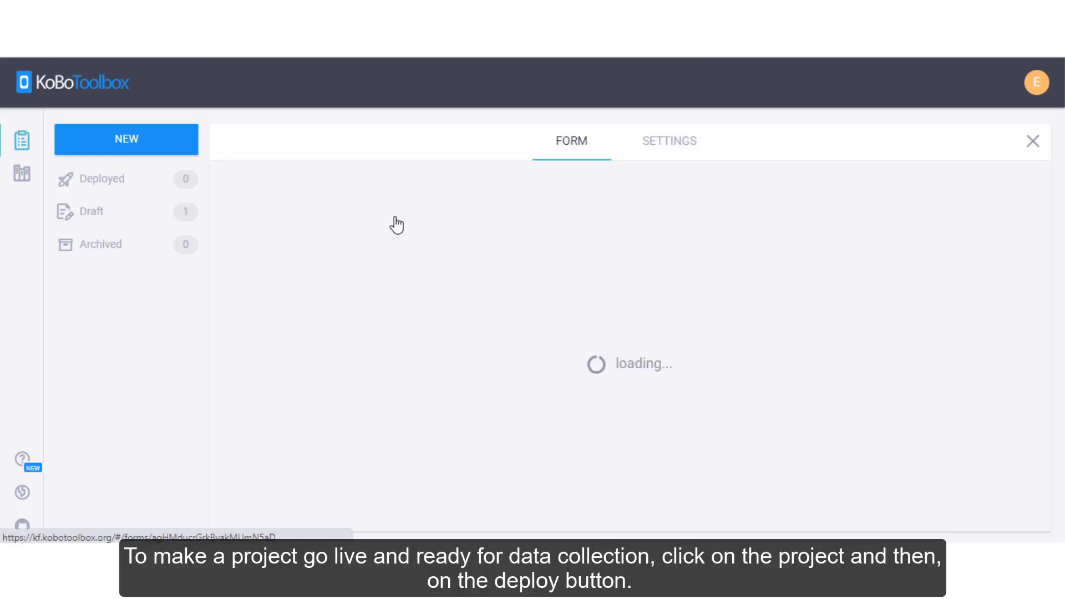
{"action": "left_click", "coordinate": [957, 314]}
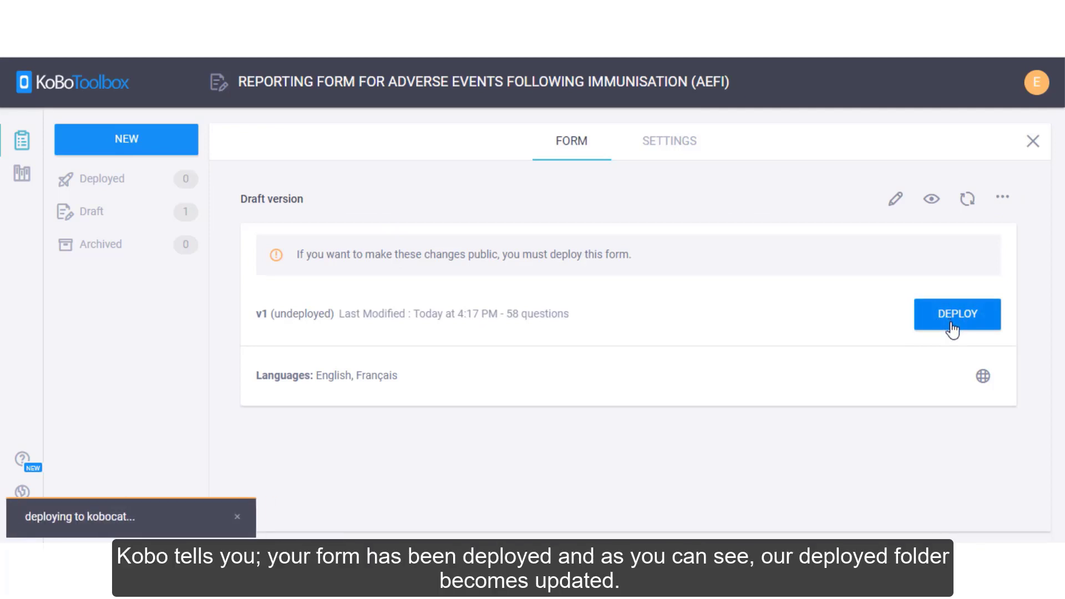
{"action": "left_click", "coordinate": [956, 314]}
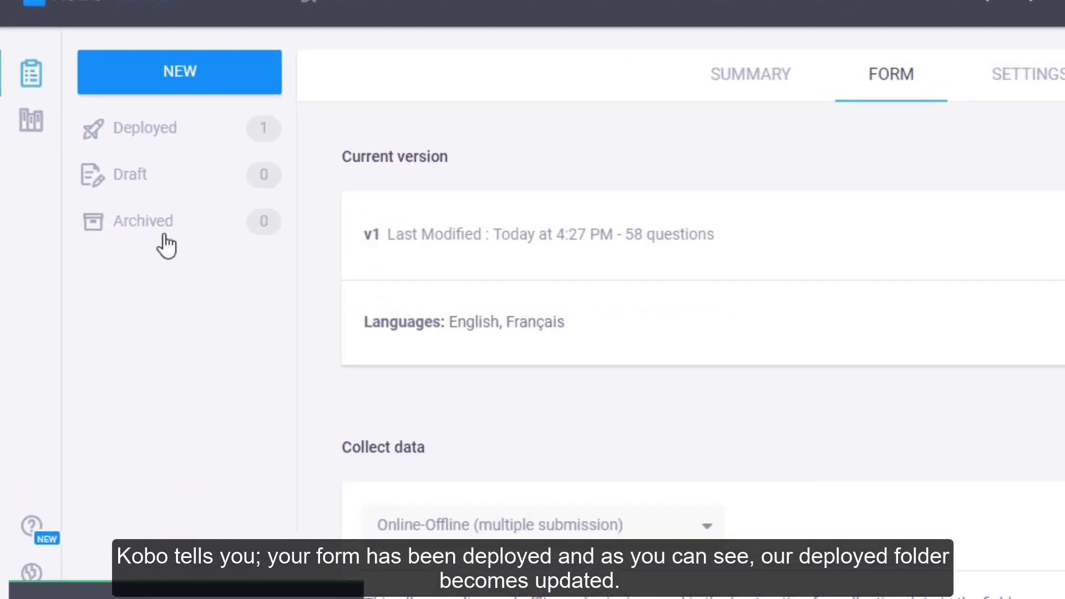
{"action": "mouse_move", "coordinate": [179, 147]}
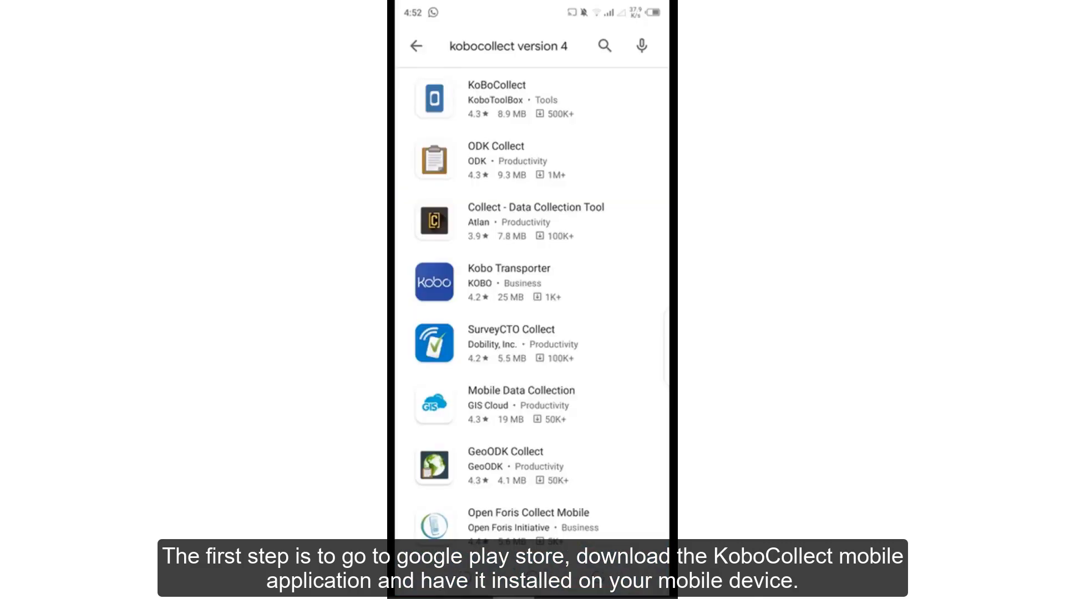
Install KoBoCollect from the Play Store listing and launch it
{"action": "left_click", "coordinate": [496, 98]}
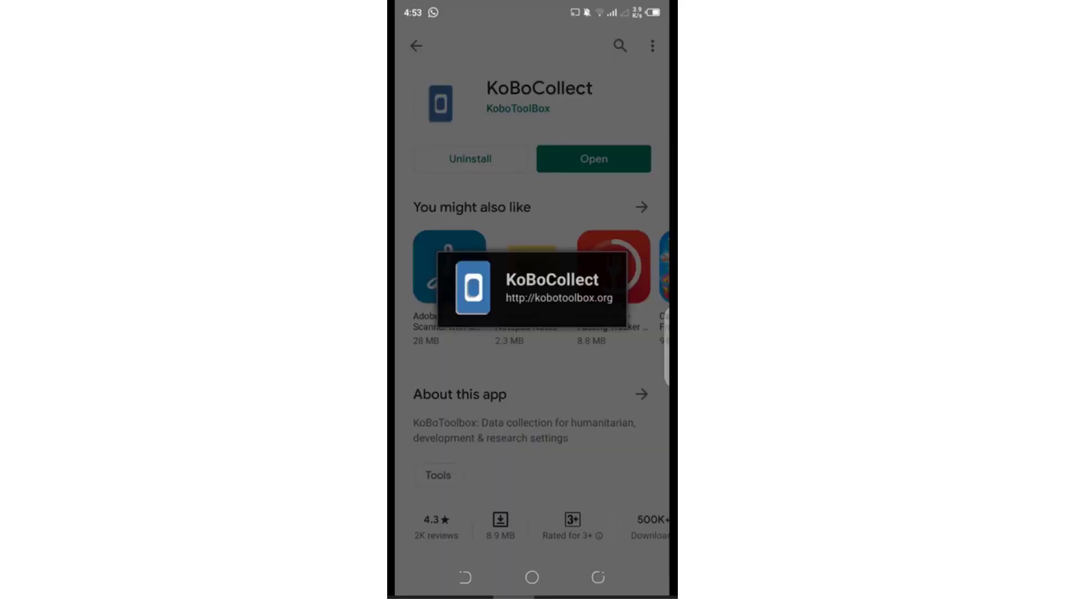
{"action": "left_click", "coordinate": [591, 159]}
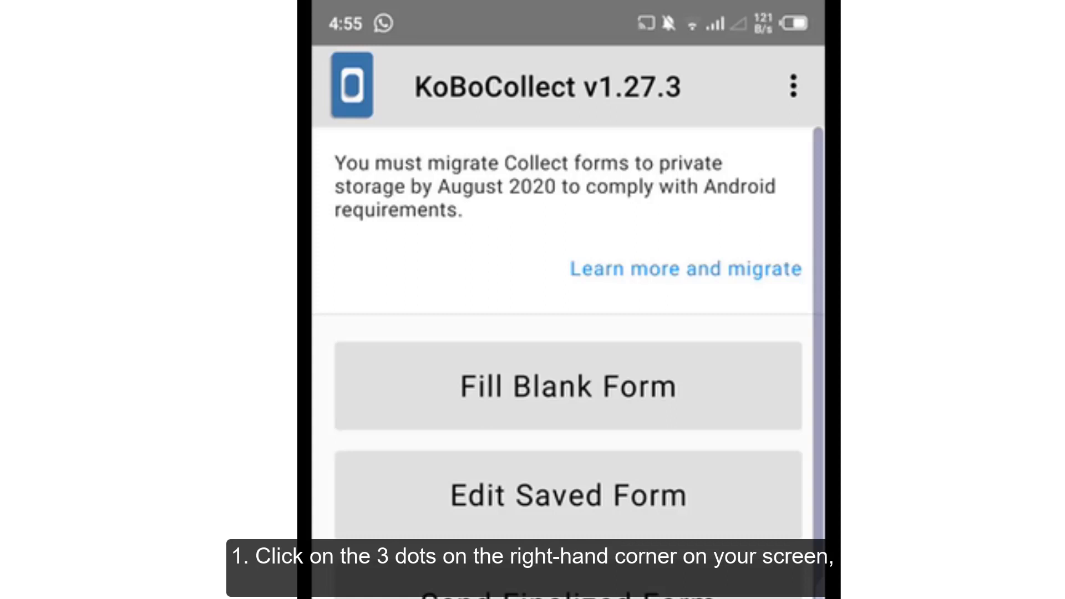
In General Settings, set the server URL to the epiguider KoBoToolbox address
{"action": "left_click", "coordinate": [792, 87]}
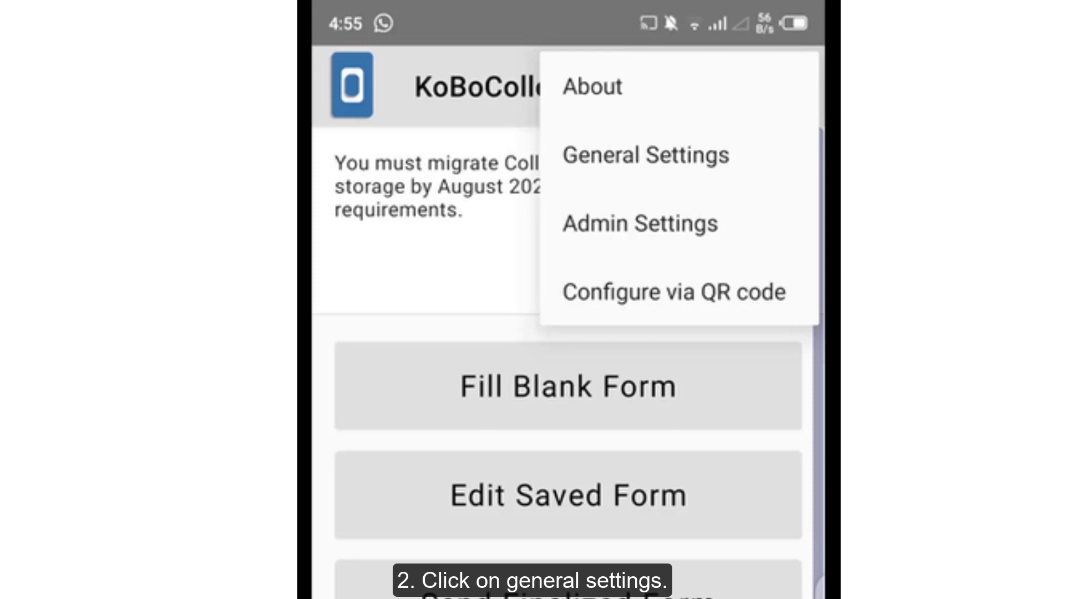
{"action": "left_click", "coordinate": [644, 154]}
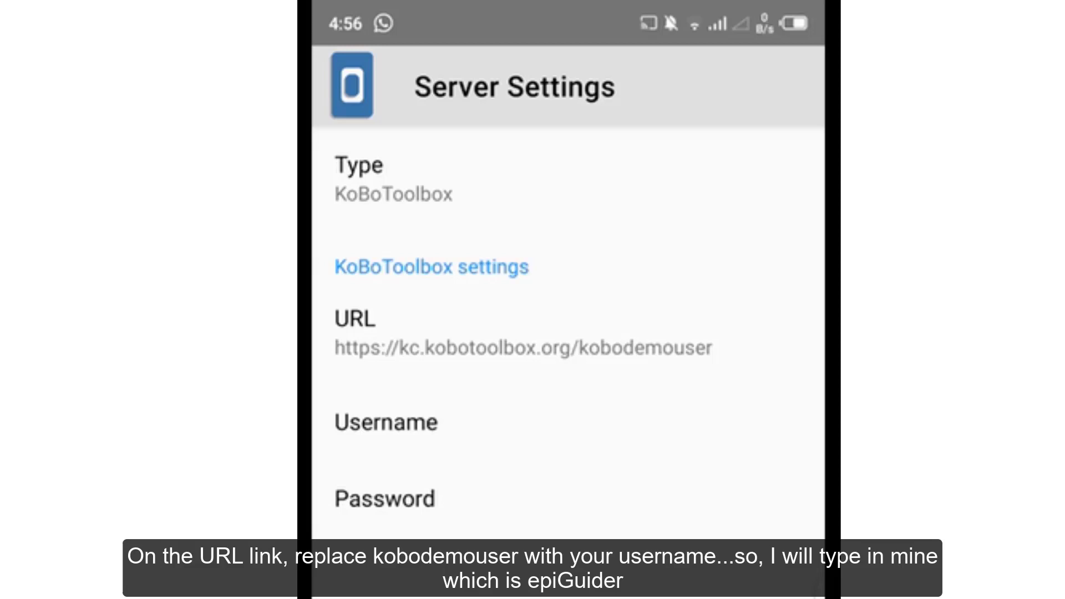
{"action": "left_click", "coordinate": [522, 348]}
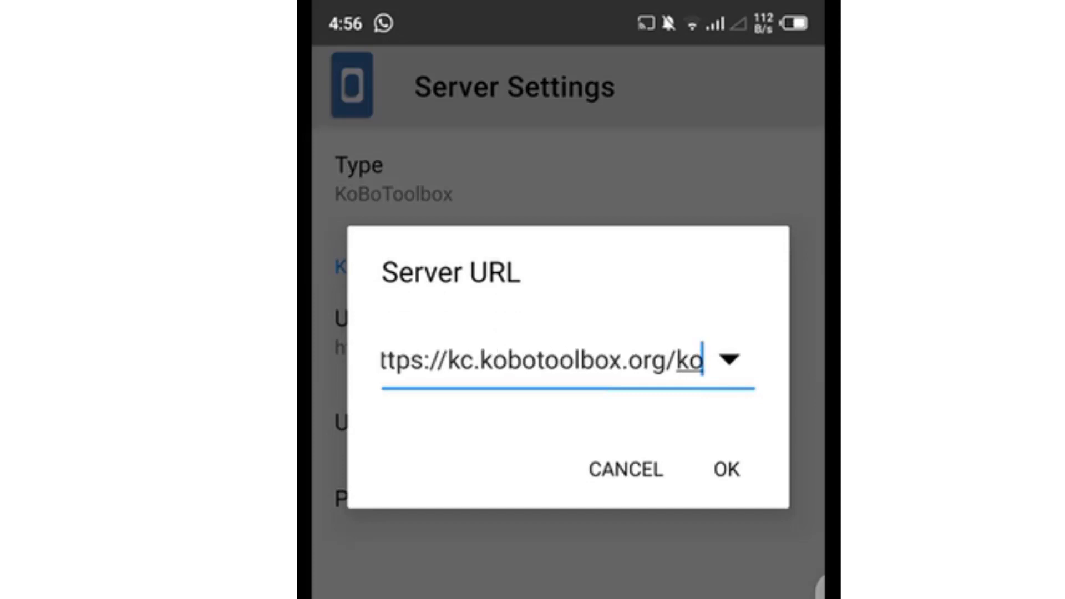
{"action": "type", "text": "epiguide"}
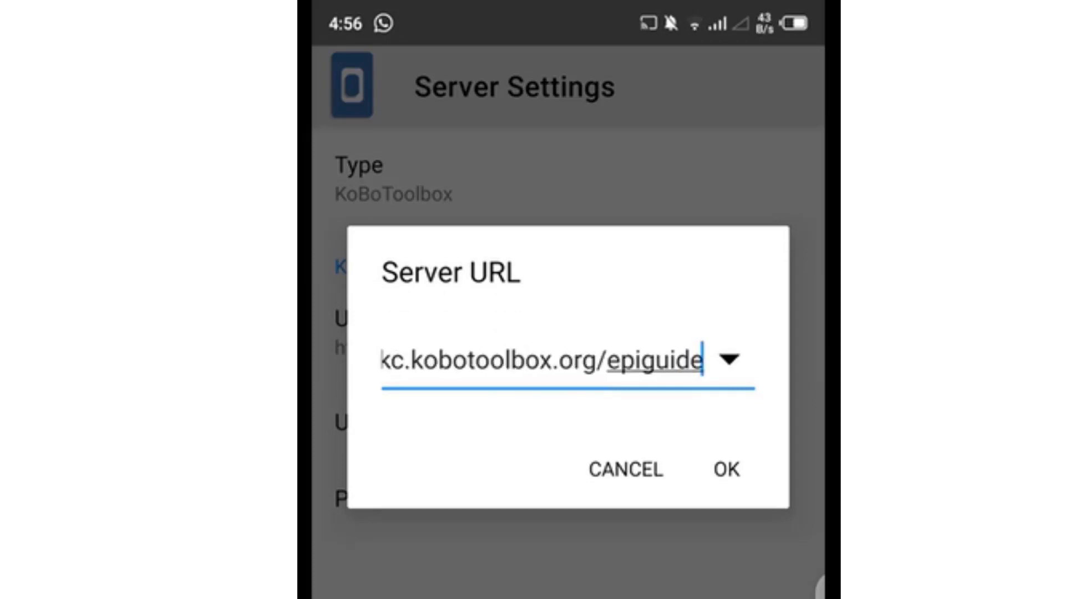
{"action": "left_click", "coordinate": [726, 469]}
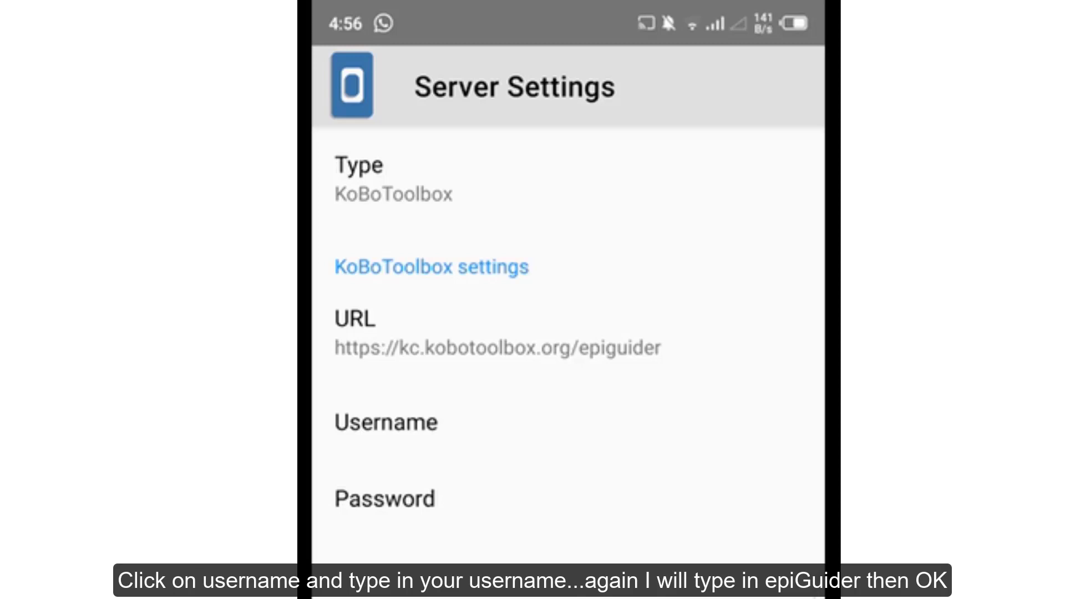
Enter the KoBoToolbox username and password in the server settings
{"action": "left_click", "coordinate": [385, 421]}
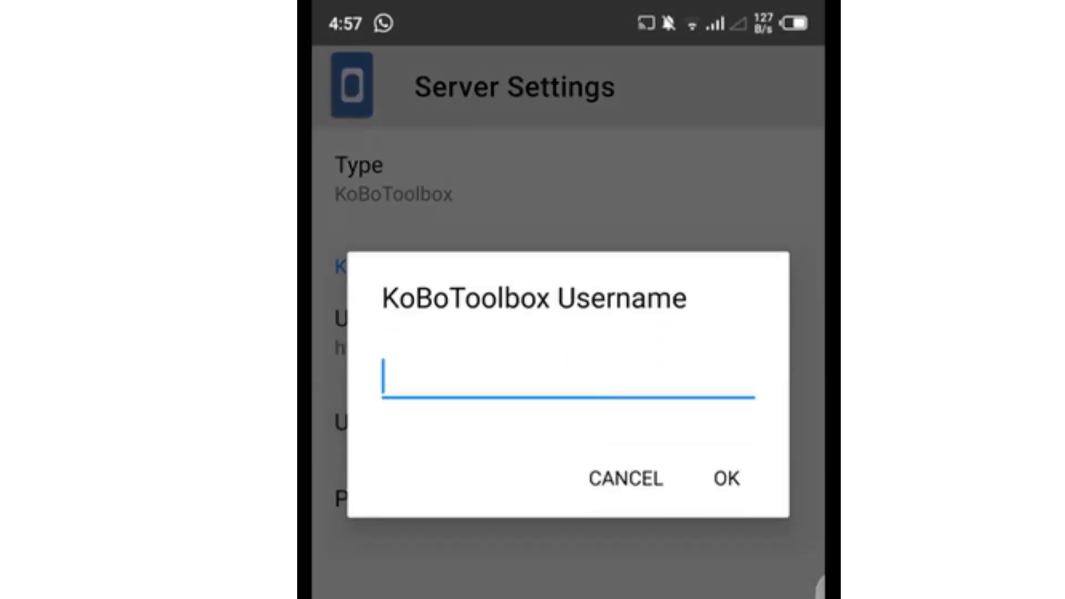
{"action": "left_click", "coordinate": [724, 479]}
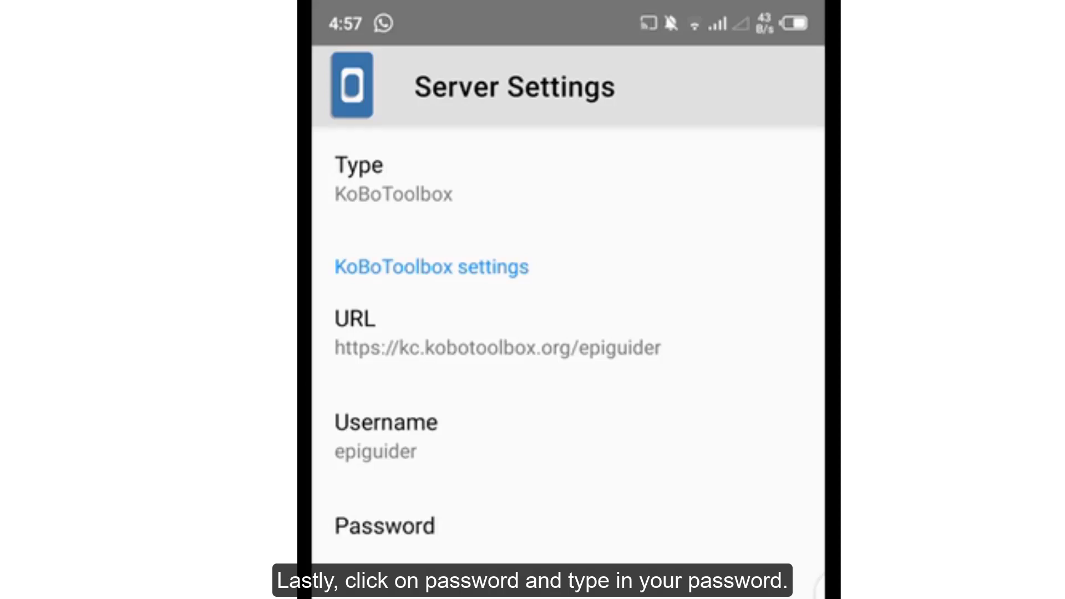
{"action": "left_click", "coordinate": [385, 525]}
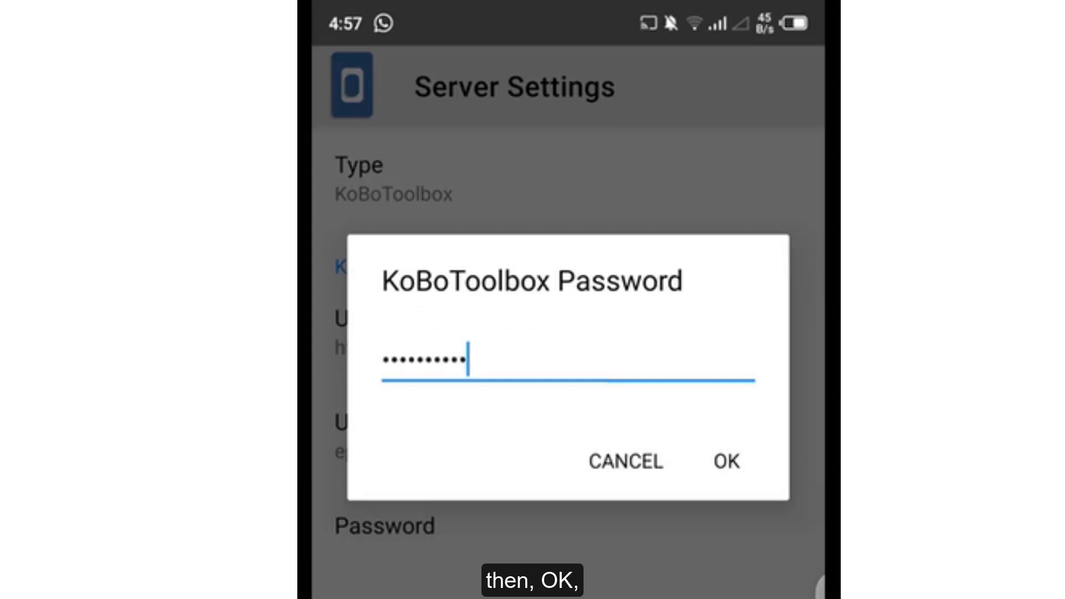
{"action": "left_click", "coordinate": [725, 462]}
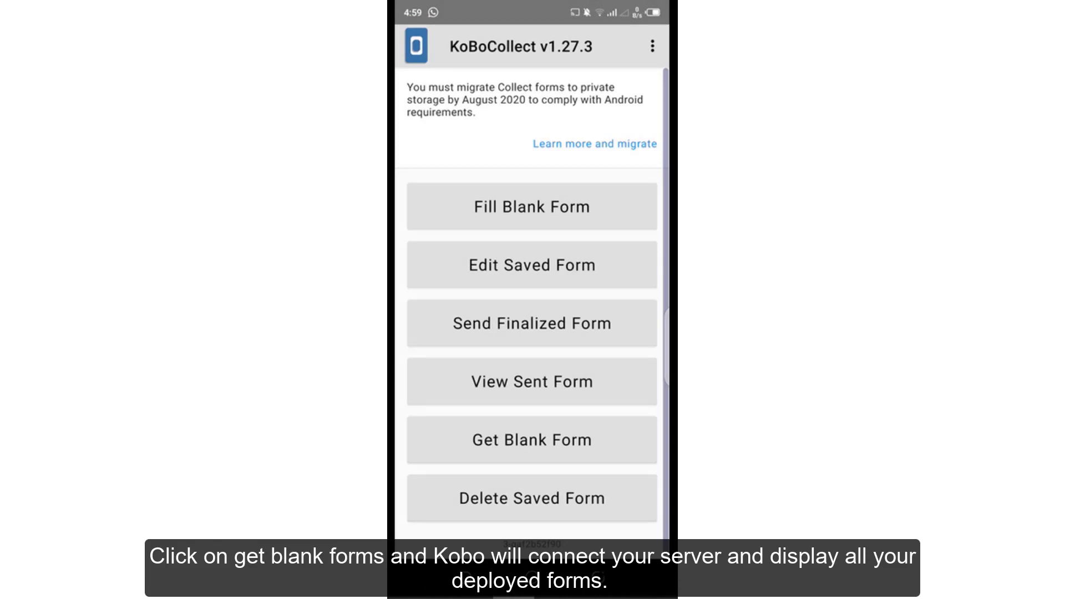
Download the AEFI reporting form from the server via Get Blank Form
{"action": "left_click", "coordinate": [531, 439]}
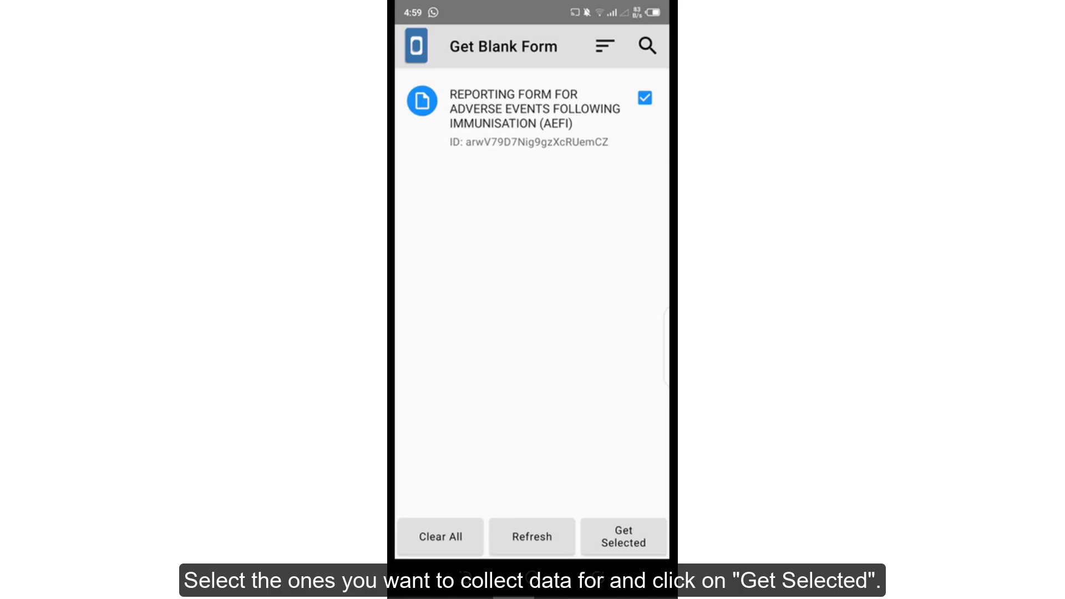
{"action": "left_click", "coordinate": [643, 98]}
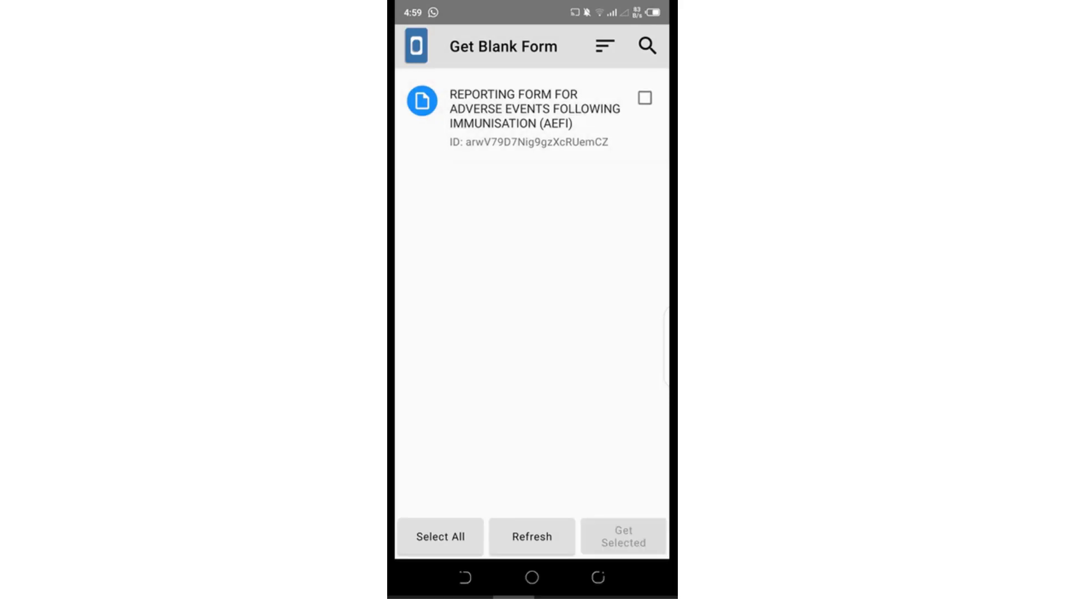
{"action": "left_click", "coordinate": [644, 98]}
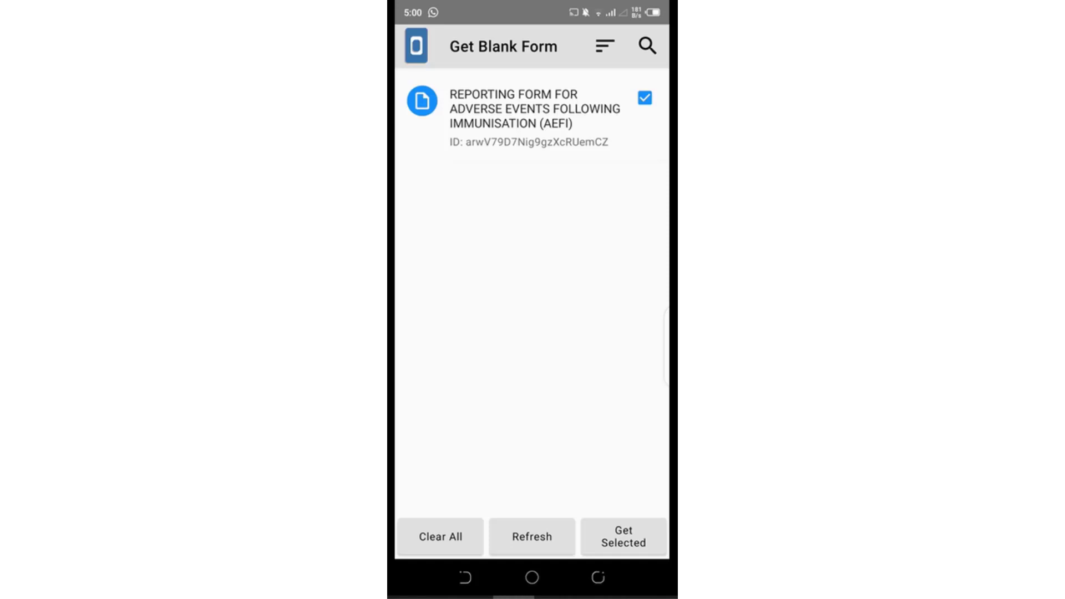
{"action": "left_click", "coordinate": [621, 536]}
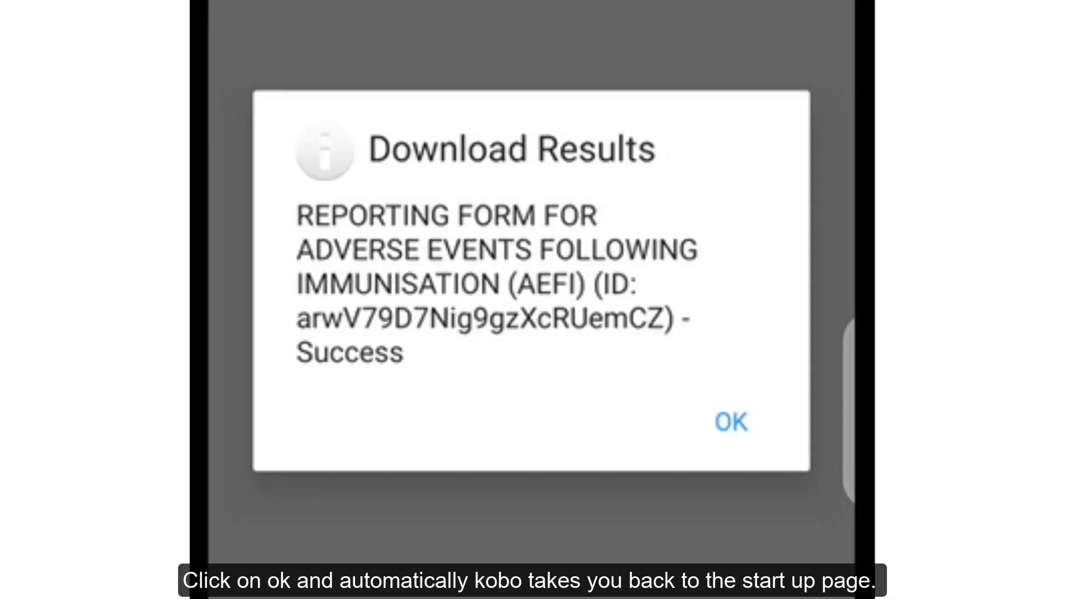
{"action": "left_click", "coordinate": [730, 421]}
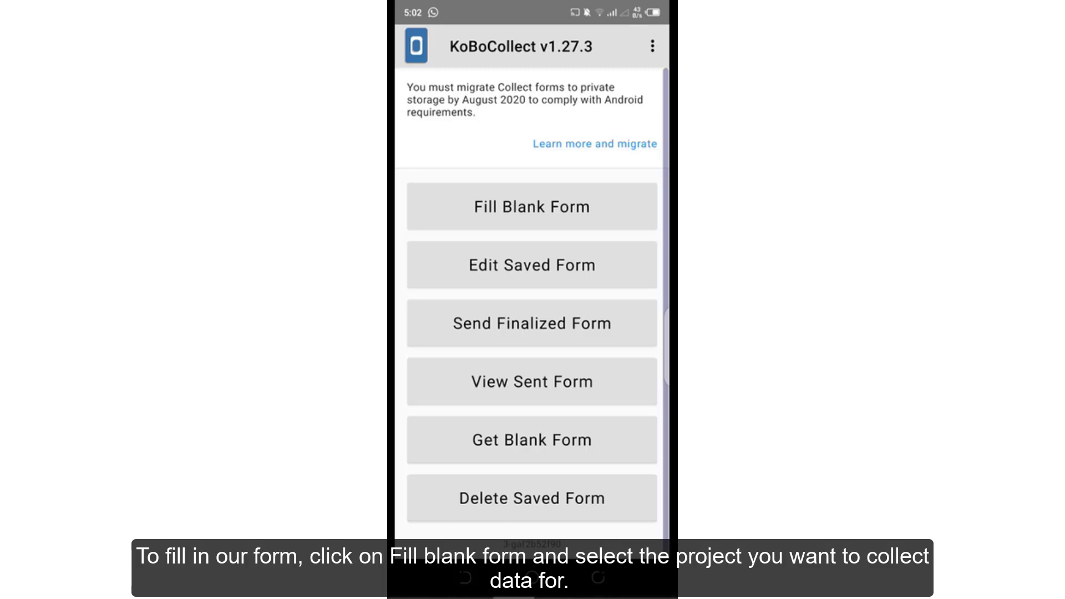
List the blank forms available to fill in KoBoCollect
{"action": "left_click", "coordinate": [532, 207]}
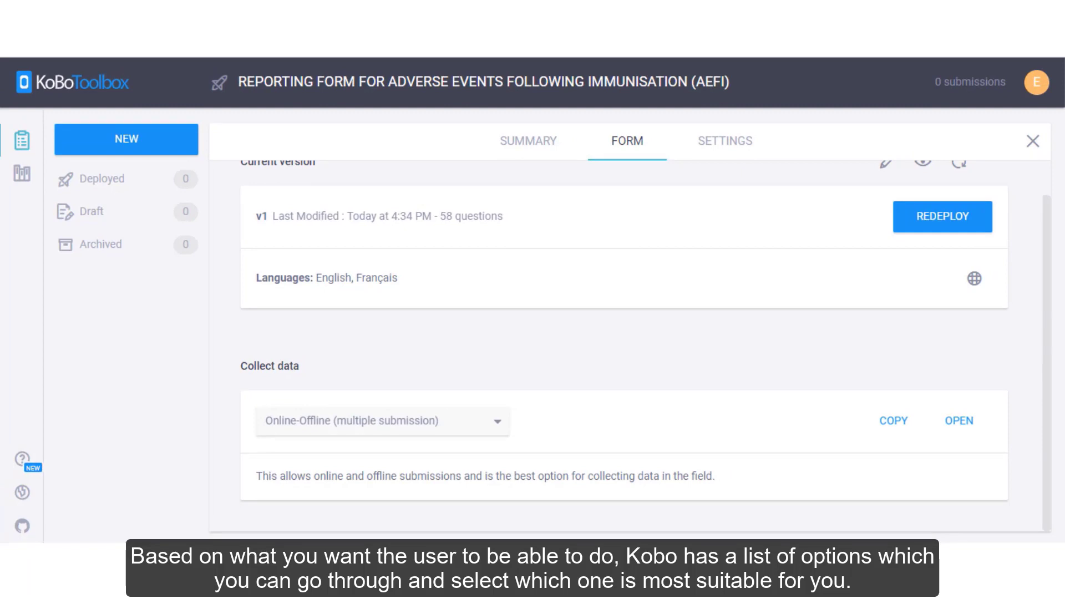
Copy the AEFI form's view-only share link and preview the web form
{"action": "left_click", "coordinate": [382, 420]}
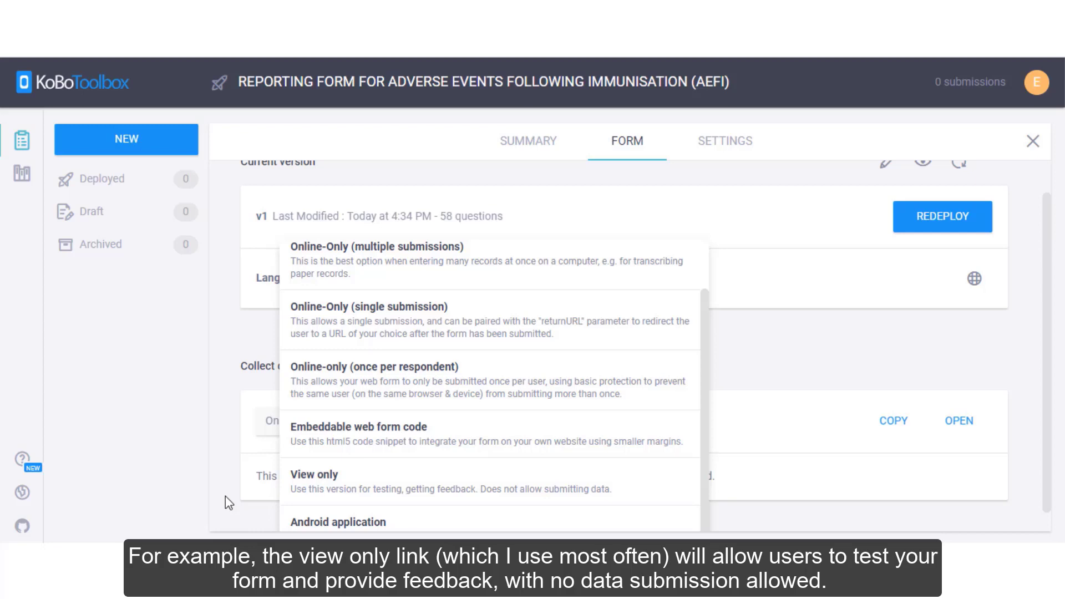
{"action": "left_click", "coordinate": [314, 474]}
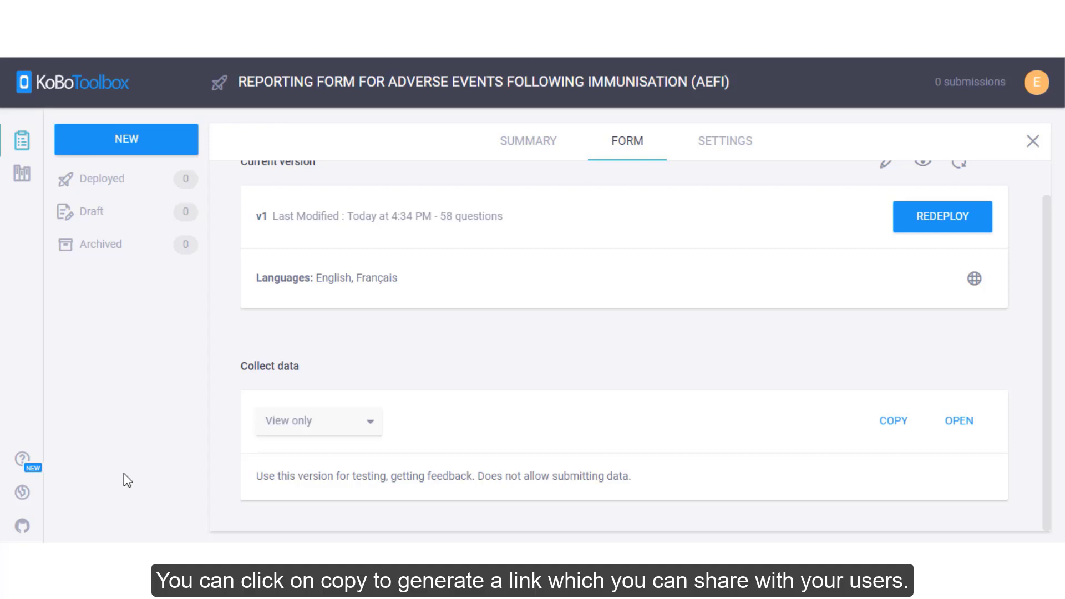
{"action": "left_click", "coordinate": [892, 421]}
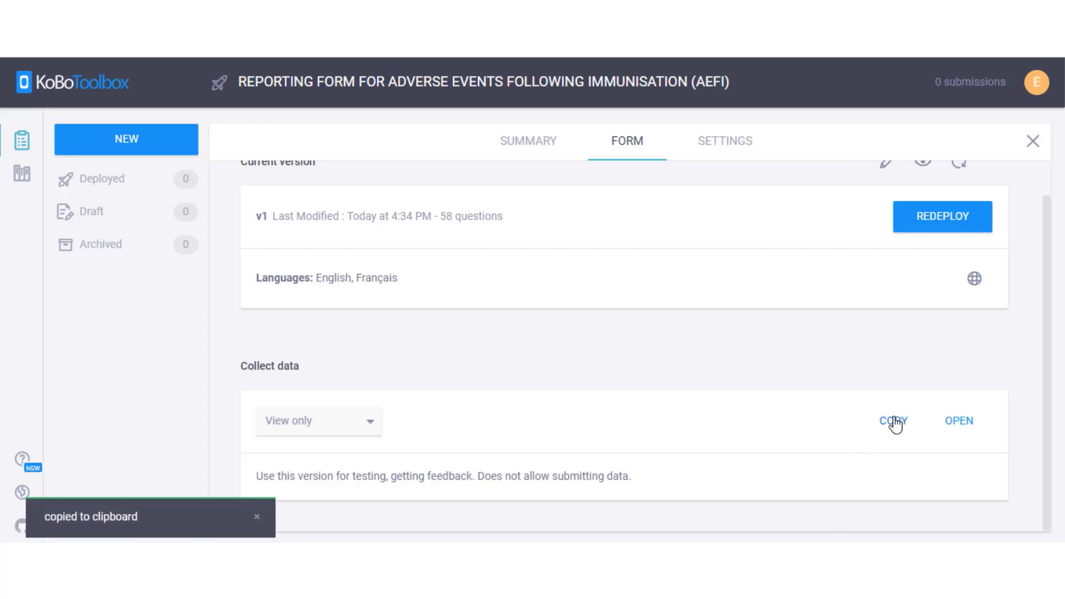
{"action": "left_click", "coordinate": [892, 421]}
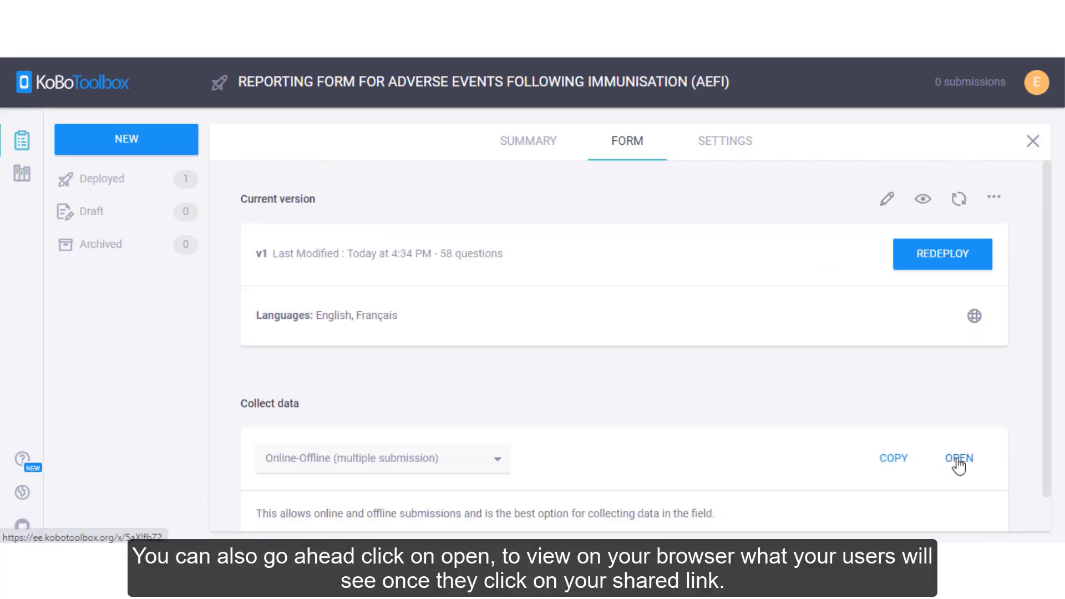
{"action": "left_click", "coordinate": [958, 459]}
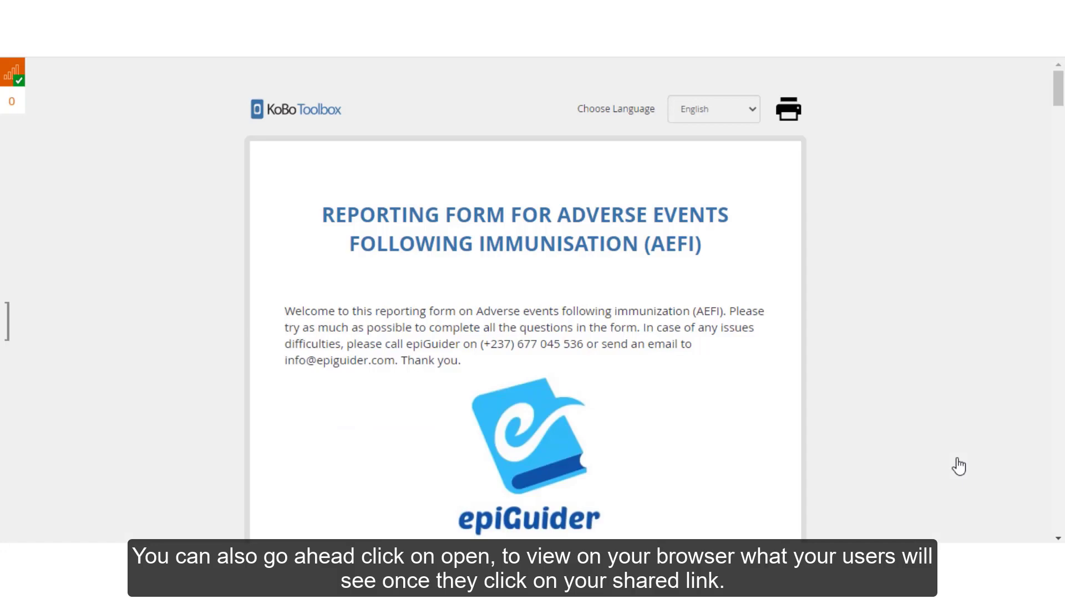
{"action": "mouse_move", "coordinate": [955, 446]}
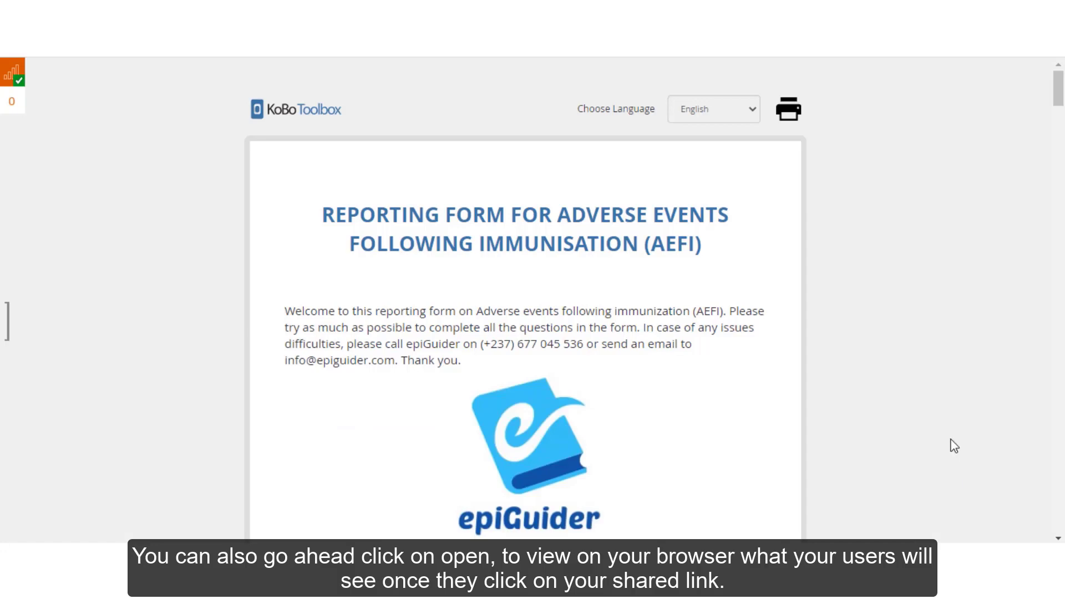
{"action": "scroll", "scroll_direction": "down", "scroll_amount": 3}
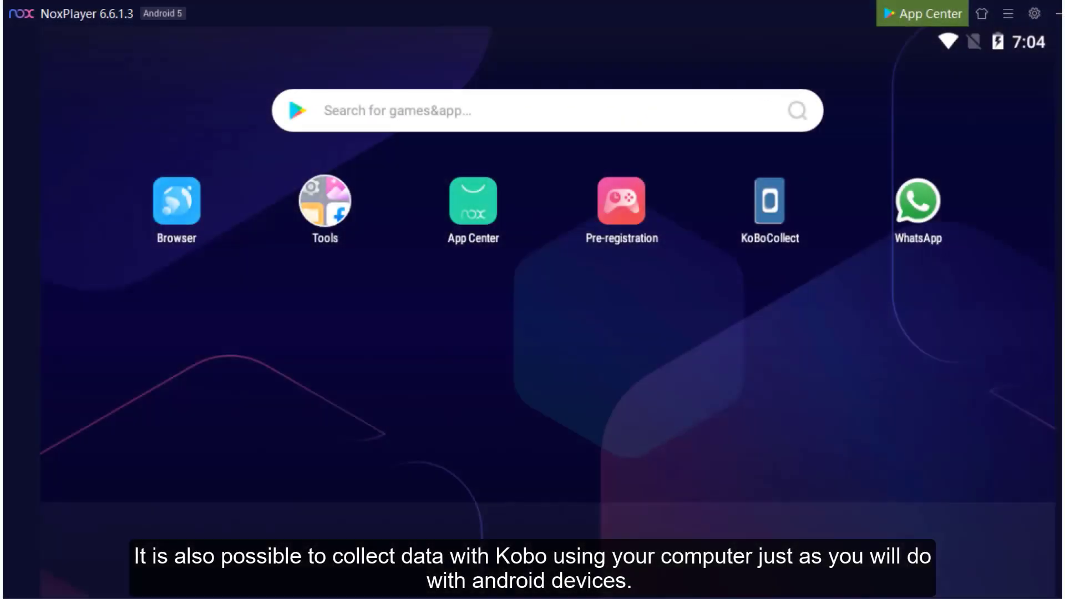
Launch KoBoCollect inside NoxPlayer and start Fill Blank Form
{"action": "left_click", "coordinate": [769, 202]}
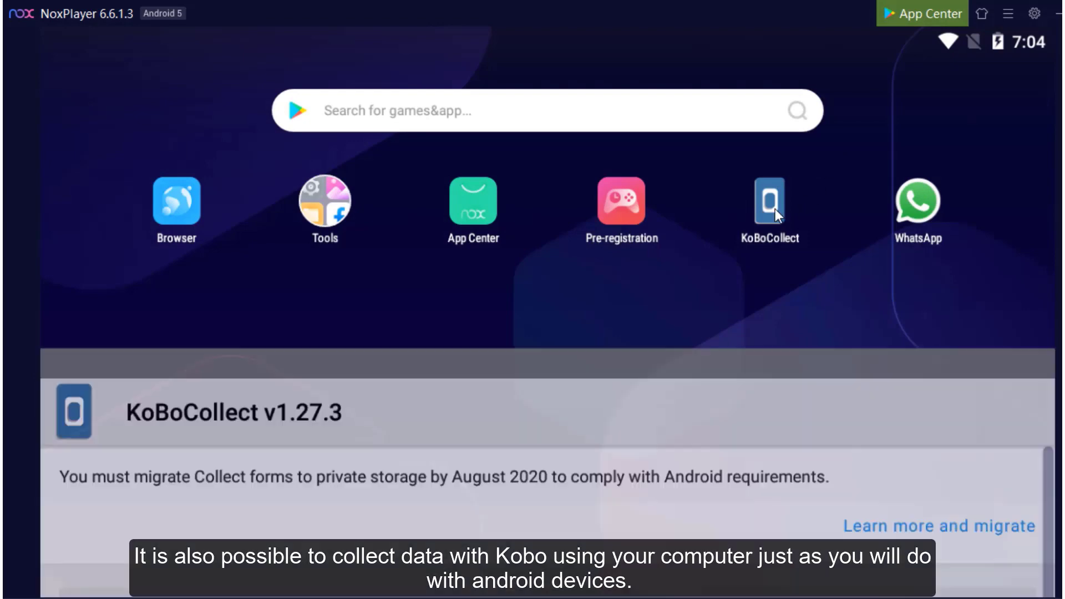
{"action": "left_click", "coordinate": [769, 204]}
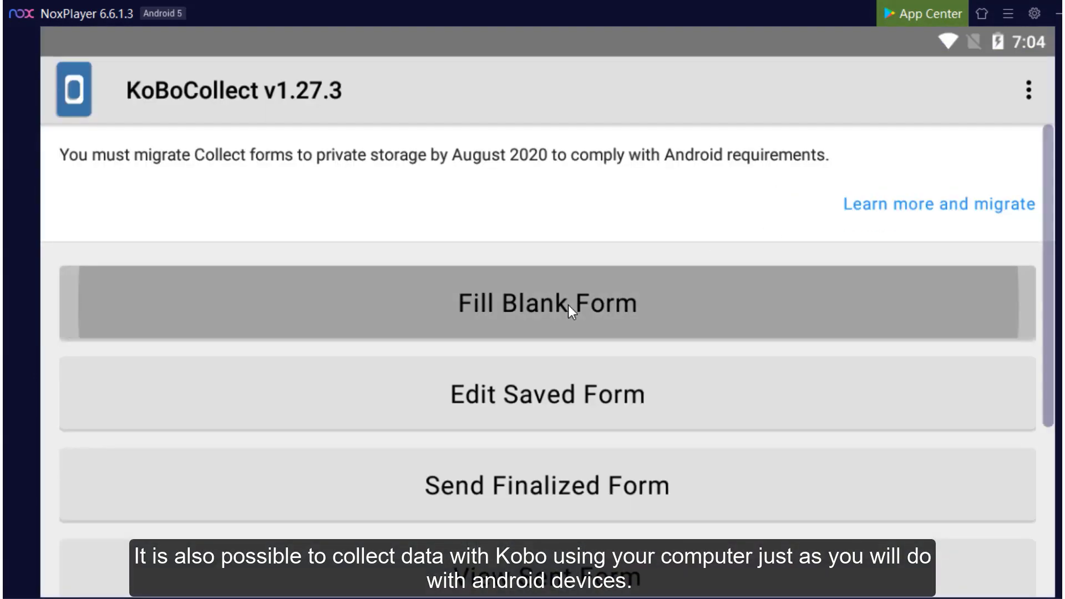
{"action": "left_click", "coordinate": [546, 303]}
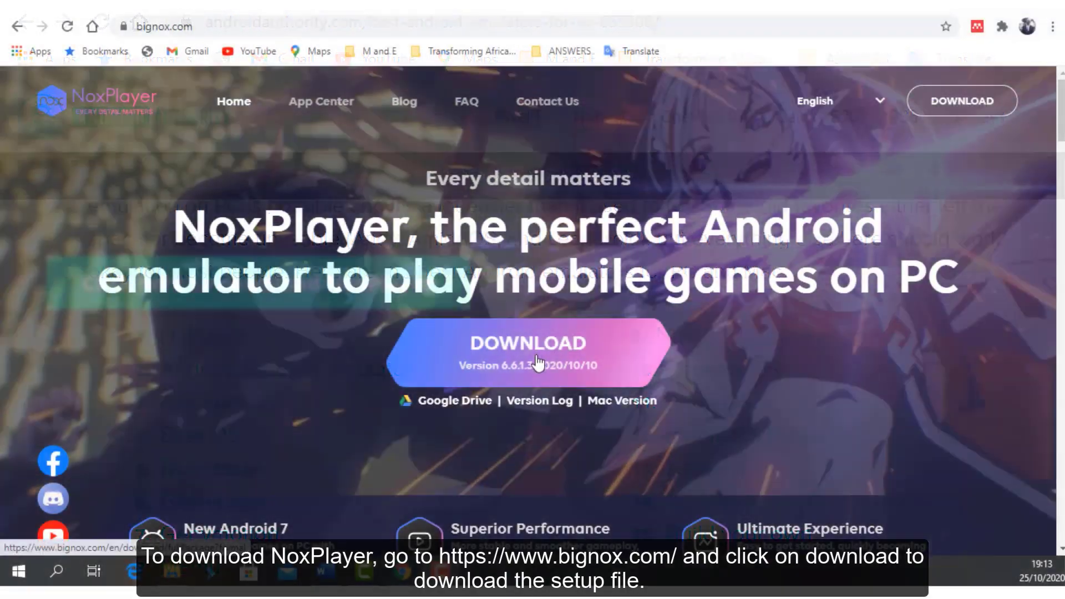
Download the NoxPlayer setup file from bignox.com and save it to the Desktop
{"action": "left_click", "coordinate": [528, 343]}
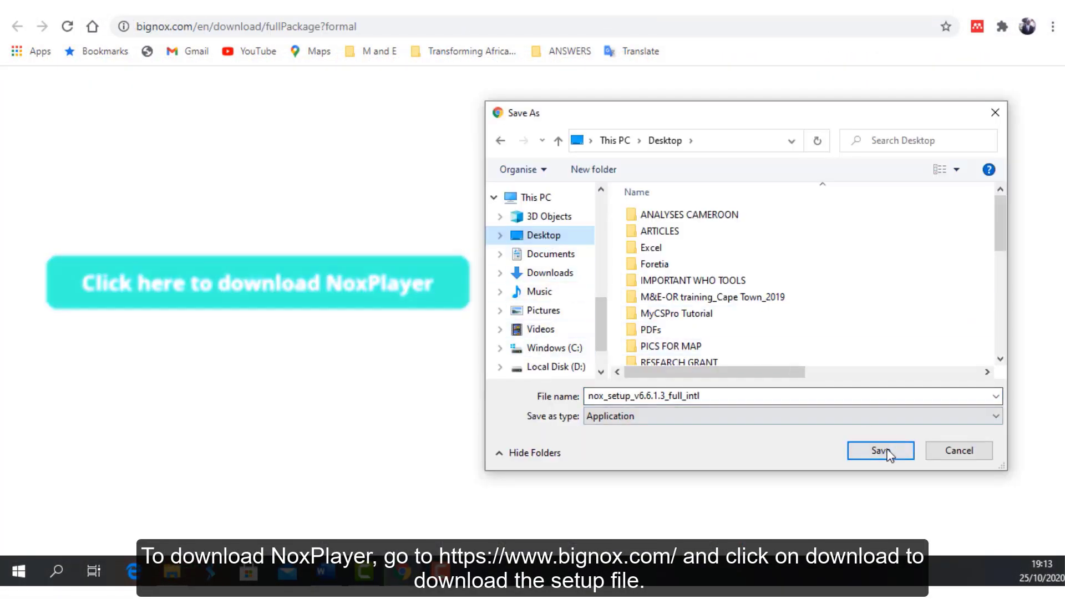
{"action": "left_click", "coordinate": [880, 450]}
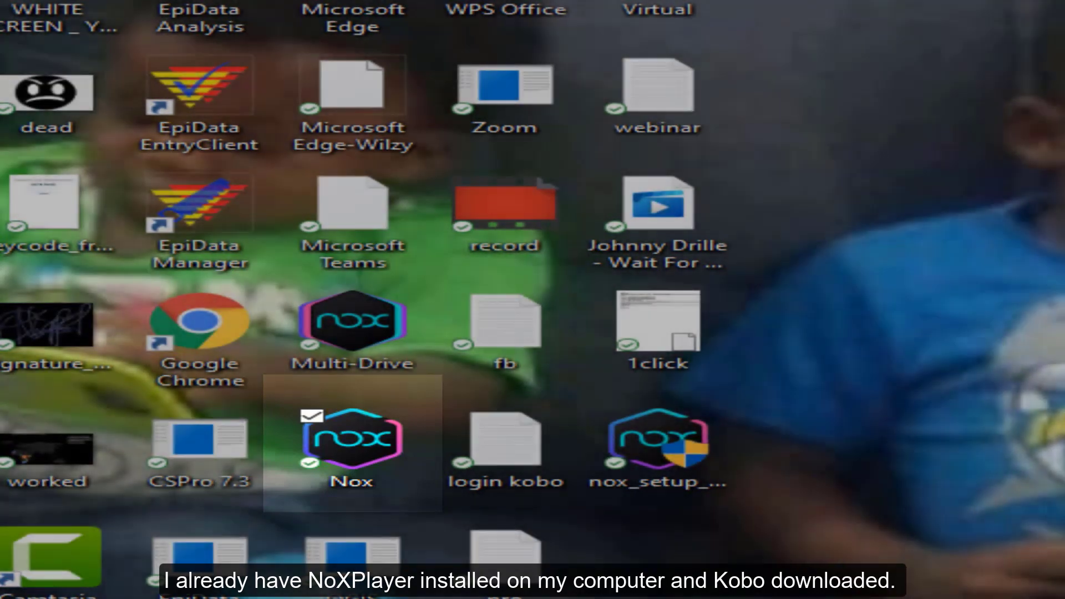
Launch NoxPlayer and install ODK Collect from Google Play so it appears beside KoBoCollect
{"action": "double_click", "coordinate": [351, 440]}
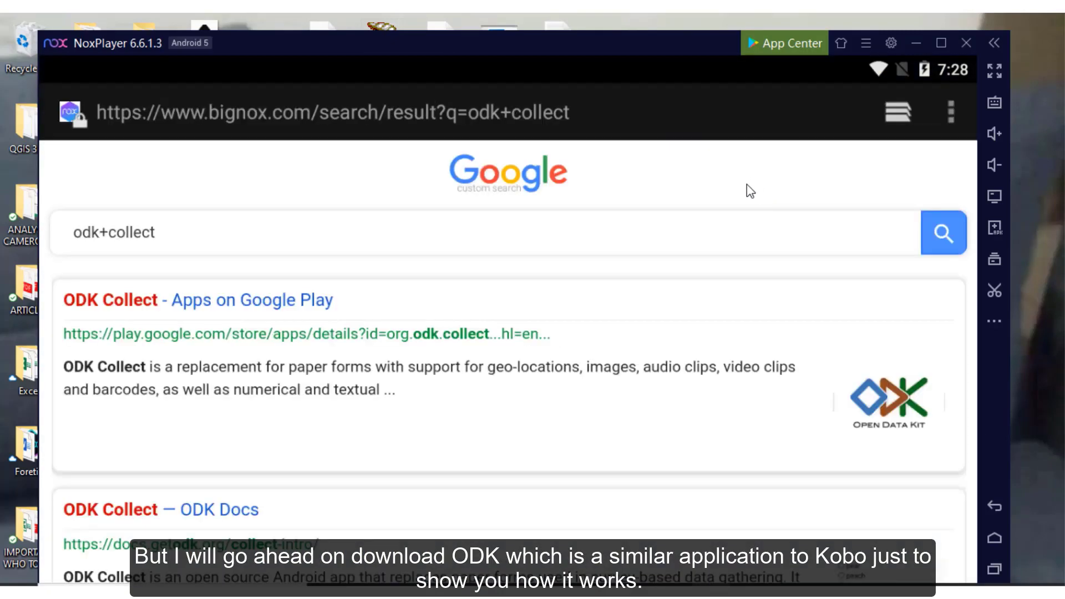
{"action": "left_click", "coordinate": [197, 299]}
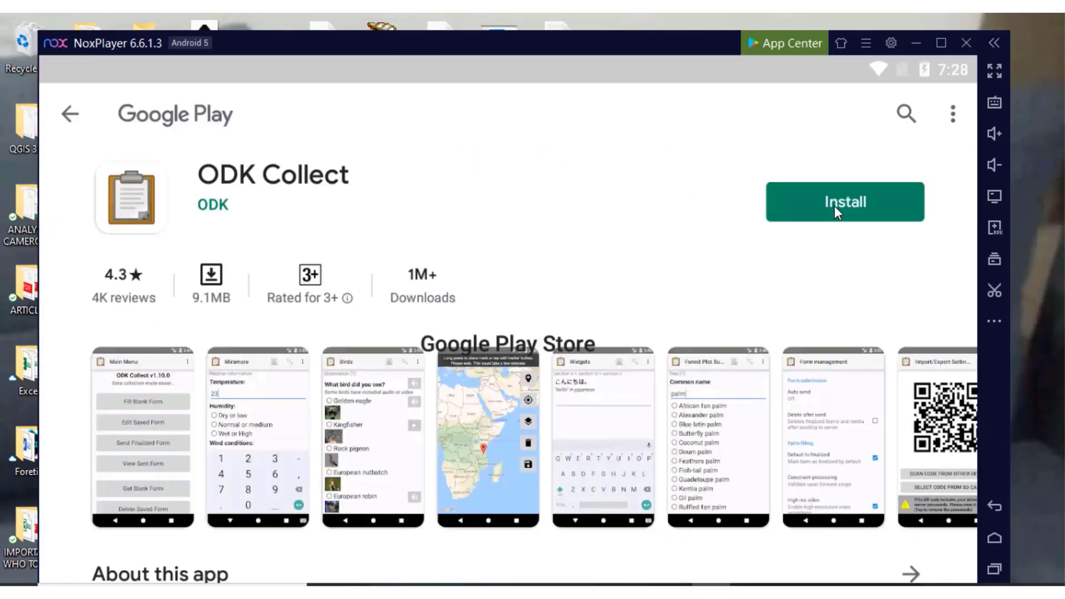
{"action": "left_click", "coordinate": [845, 201]}
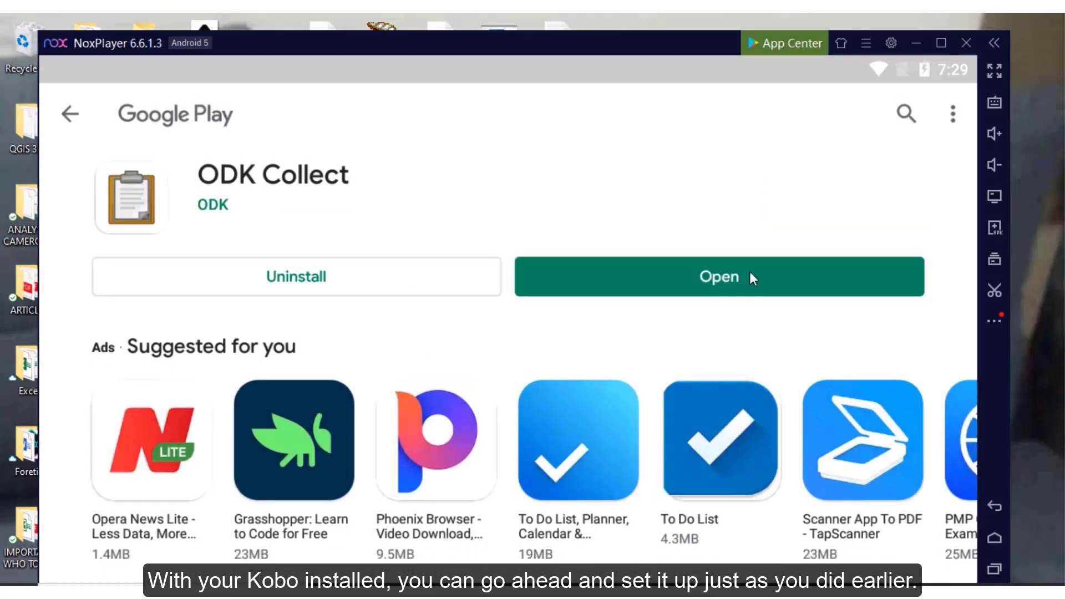
{"action": "left_click", "coordinate": [718, 276]}
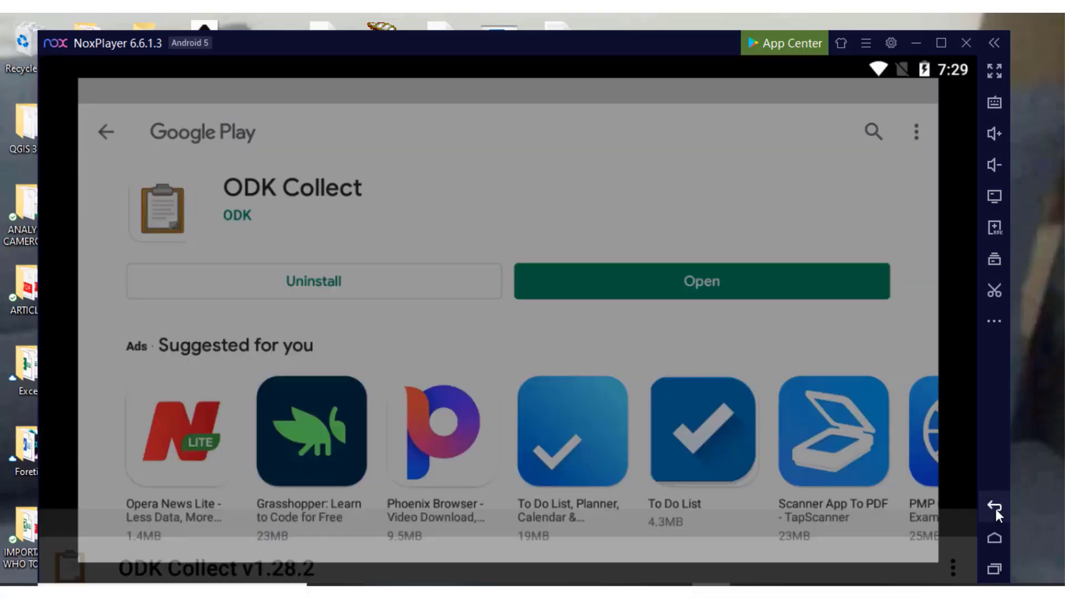
{"action": "left_click", "coordinate": [994, 514]}
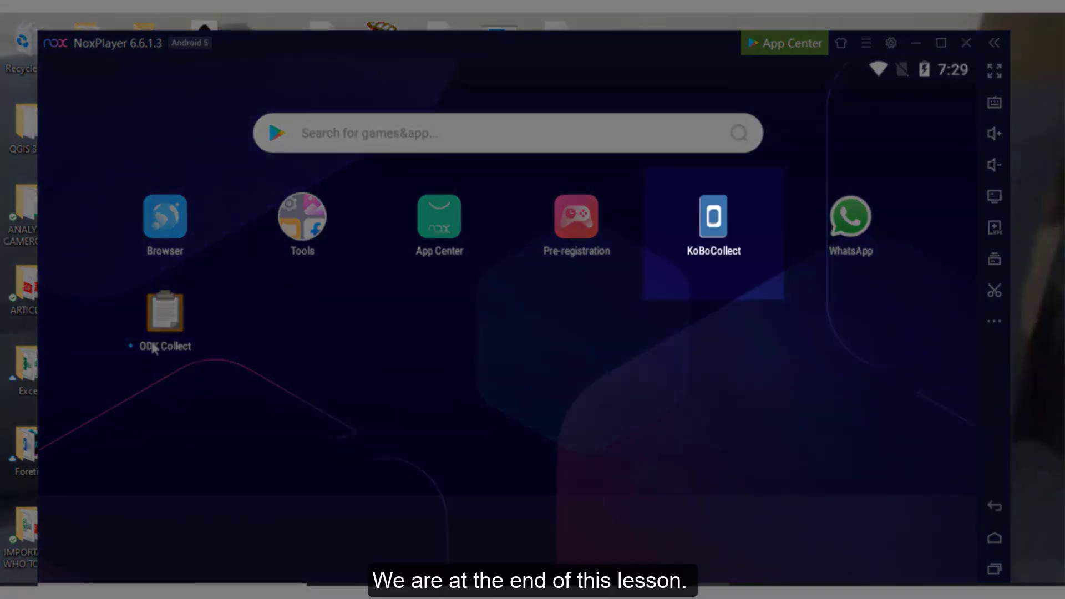